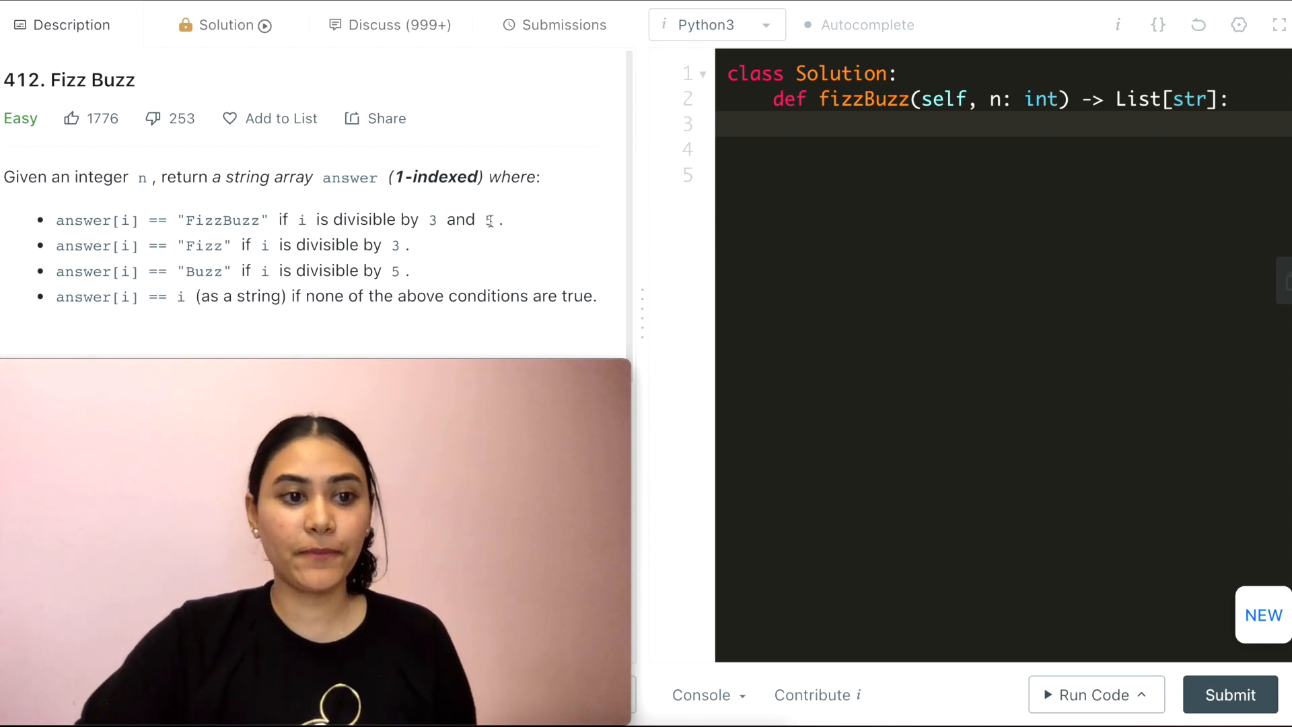
Step: Highlight the number 5 and the fallback i in the FizzBuzz rules
double_click(202, 245)
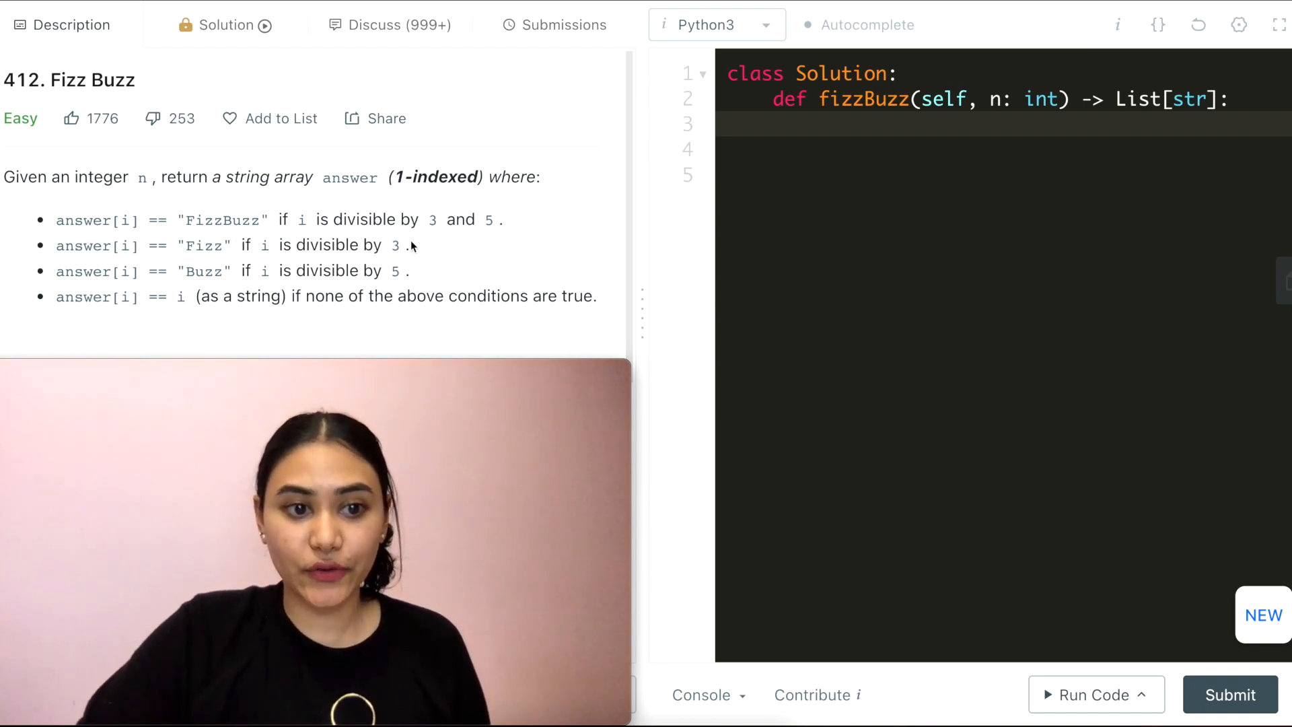
mouse_move(395, 271)
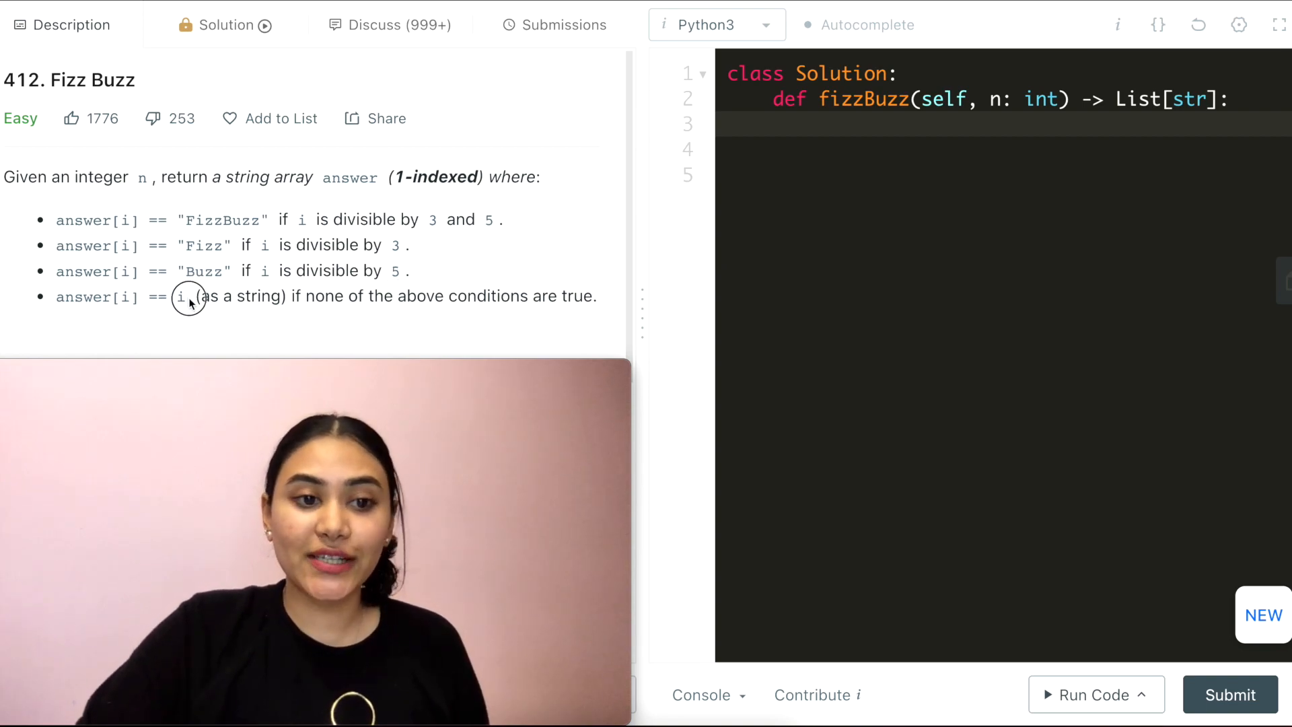
mouse_move(432, 266)
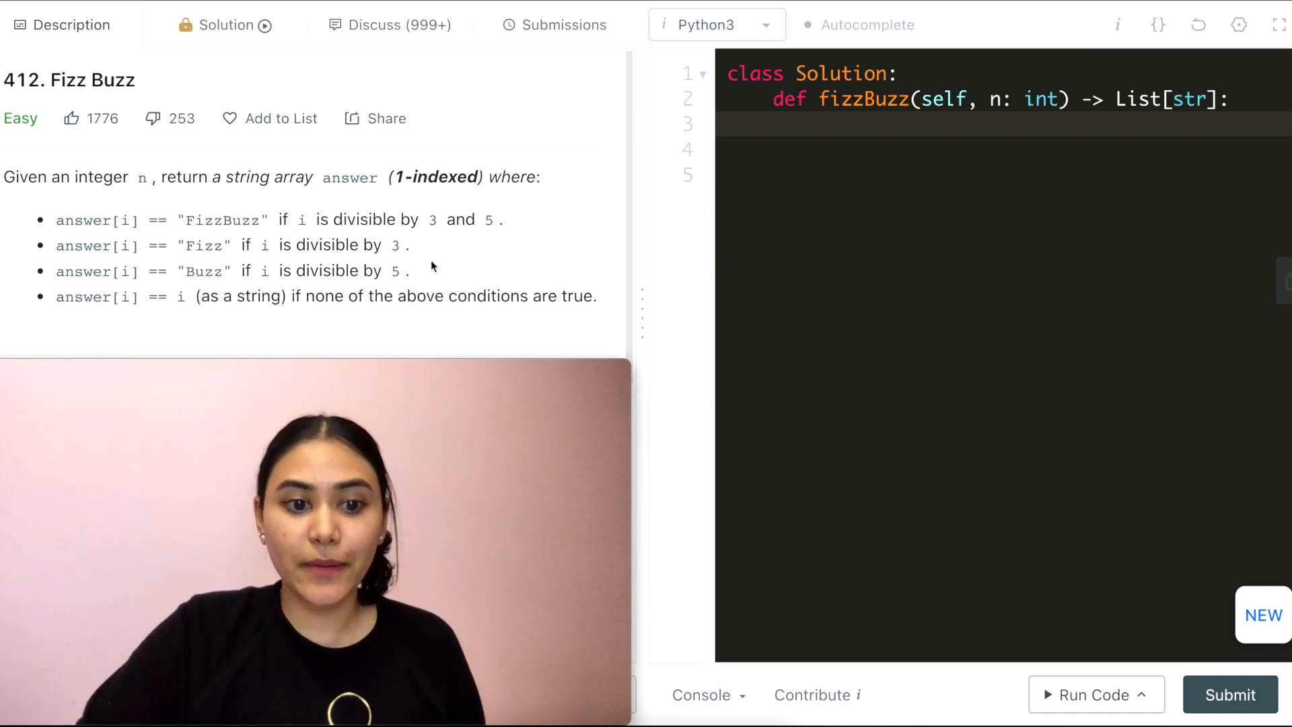
scroll(down, 3)
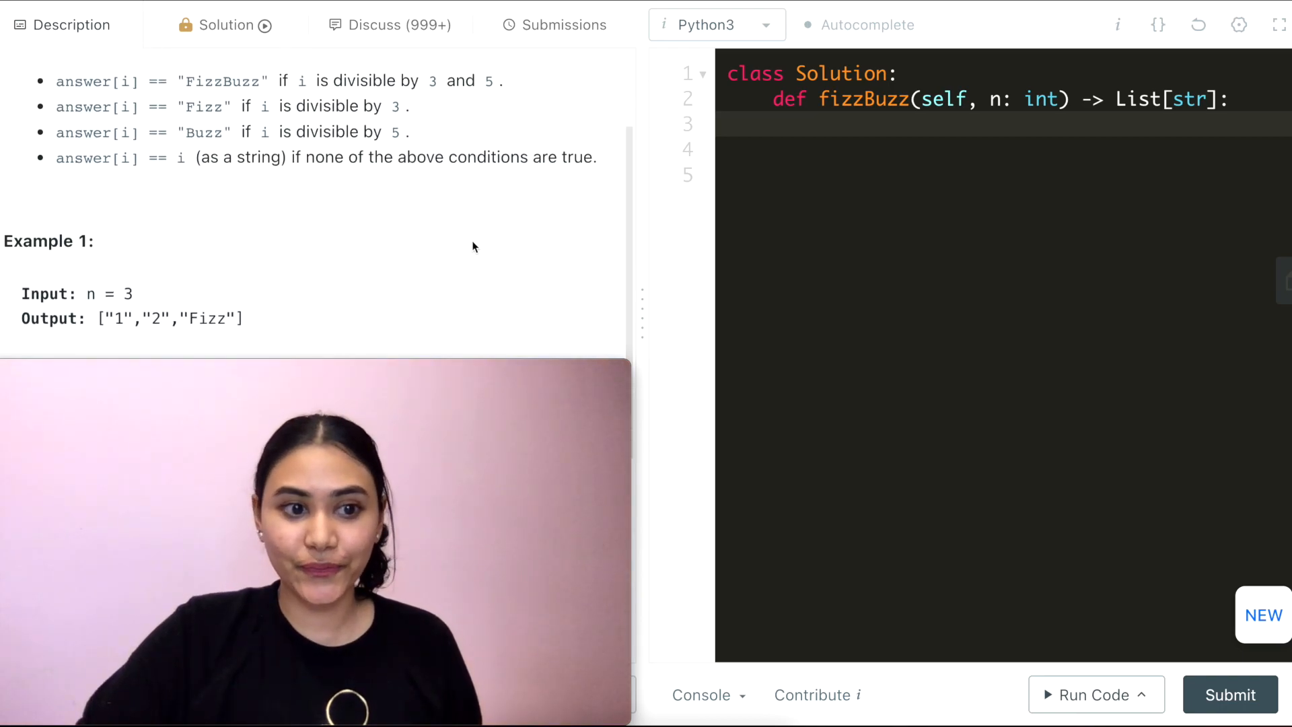
scroll(down, 3)
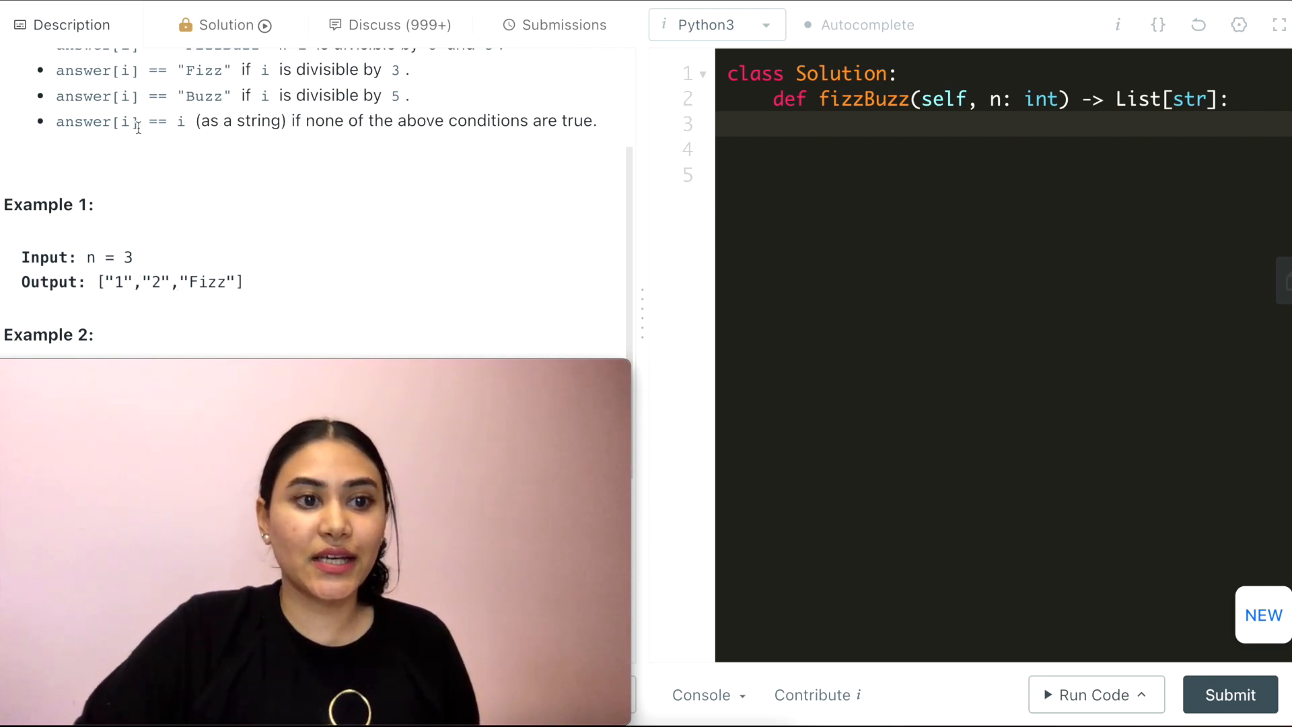
double_click(209, 282)
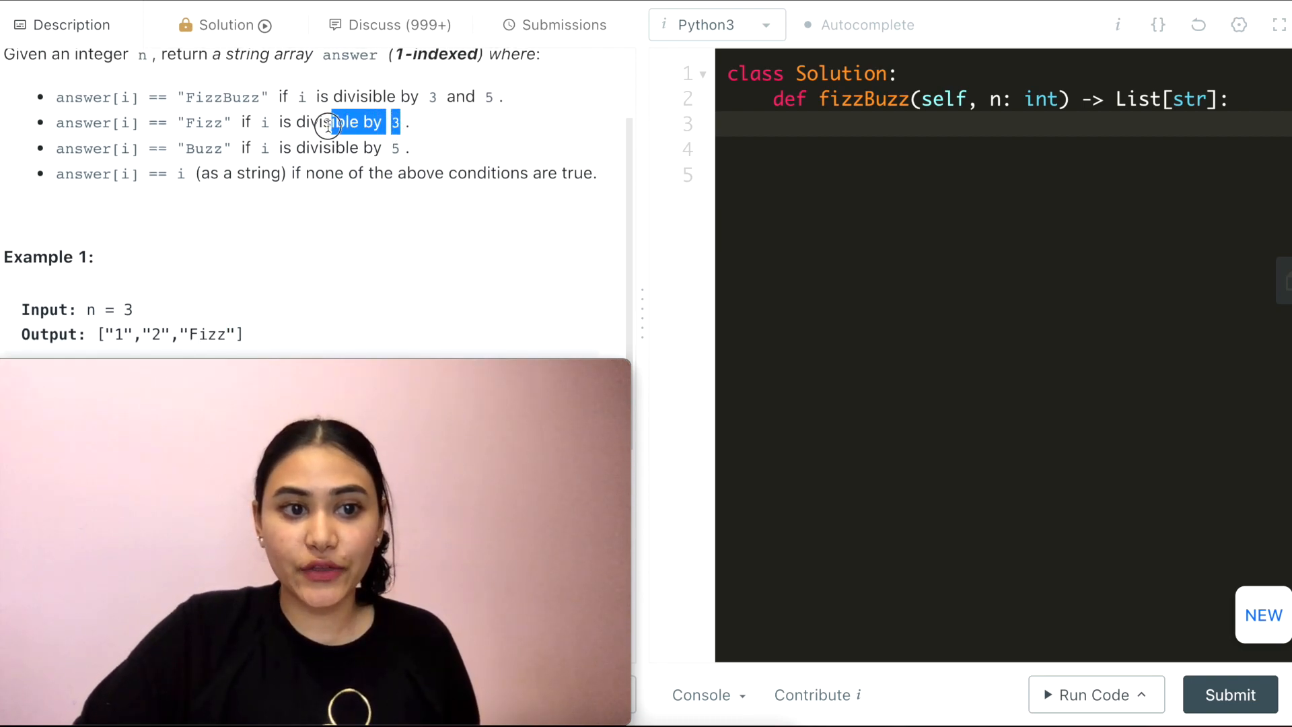
click(306, 320)
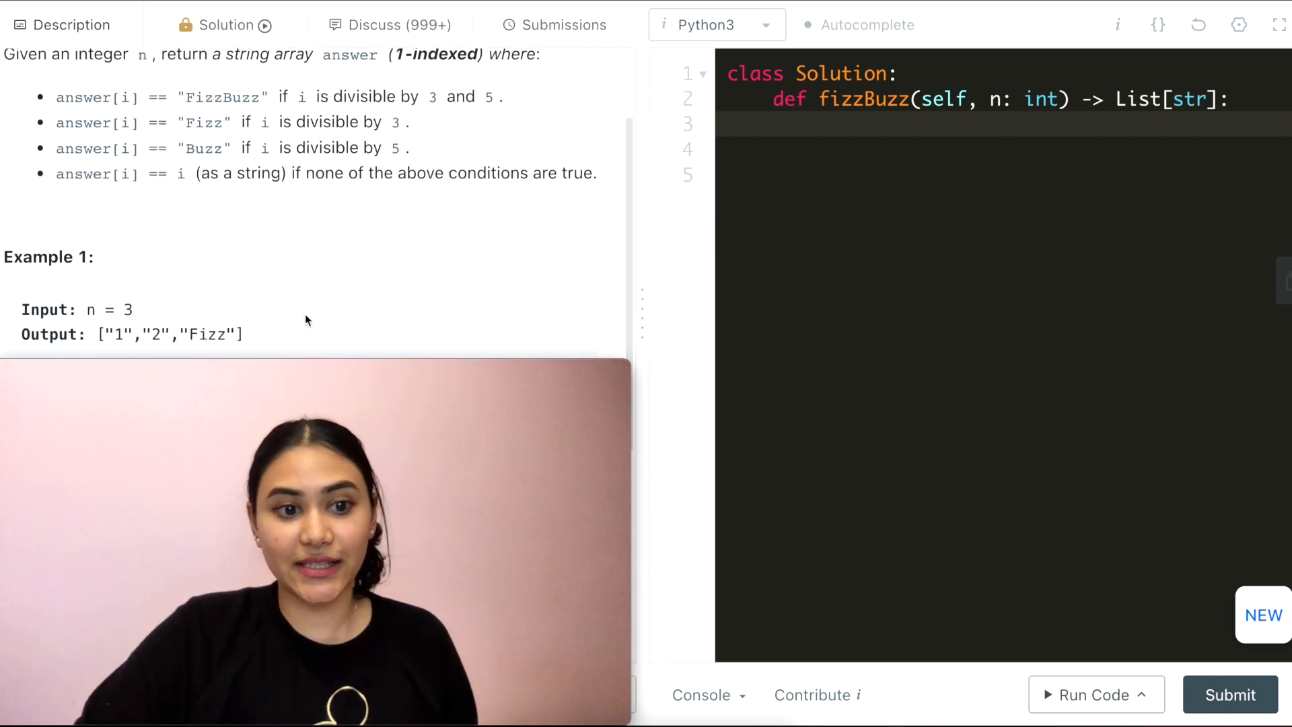
Step: Highlight the Buzz and FizzBuzz outputs in Examples 2 and 3
scroll(down, 3)
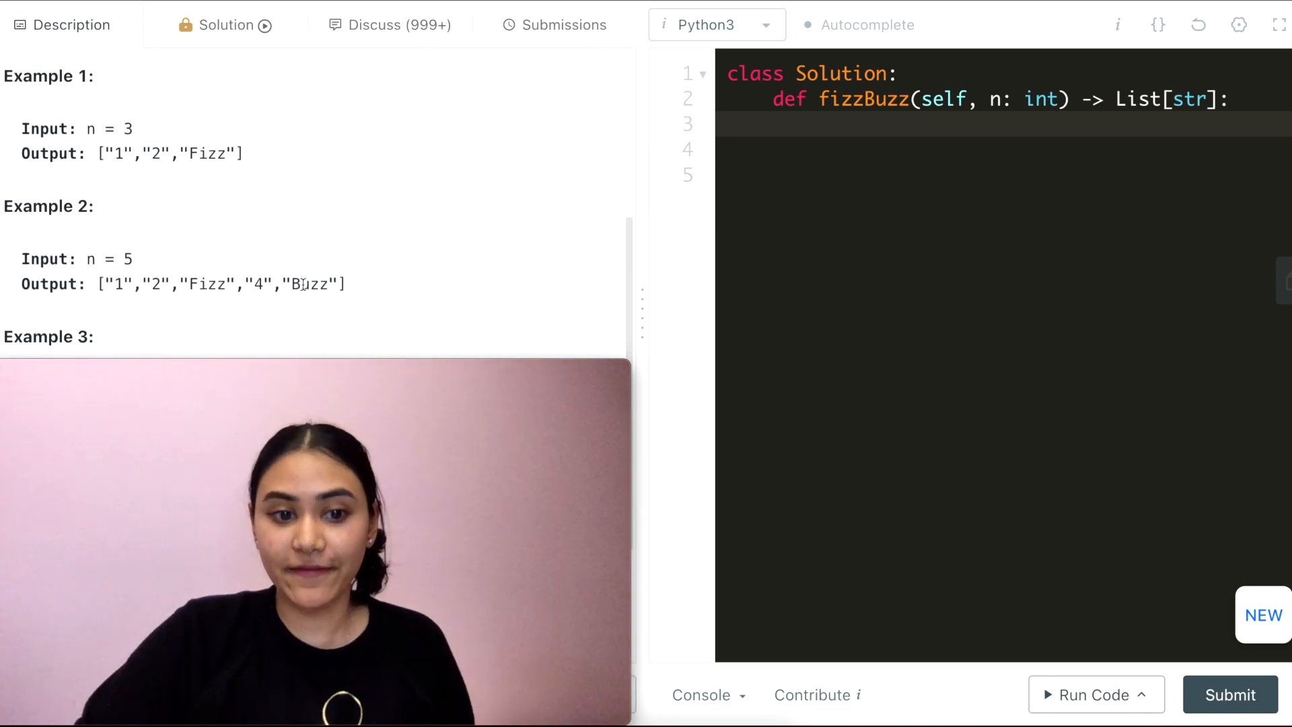
drag(115, 284, 229, 283)
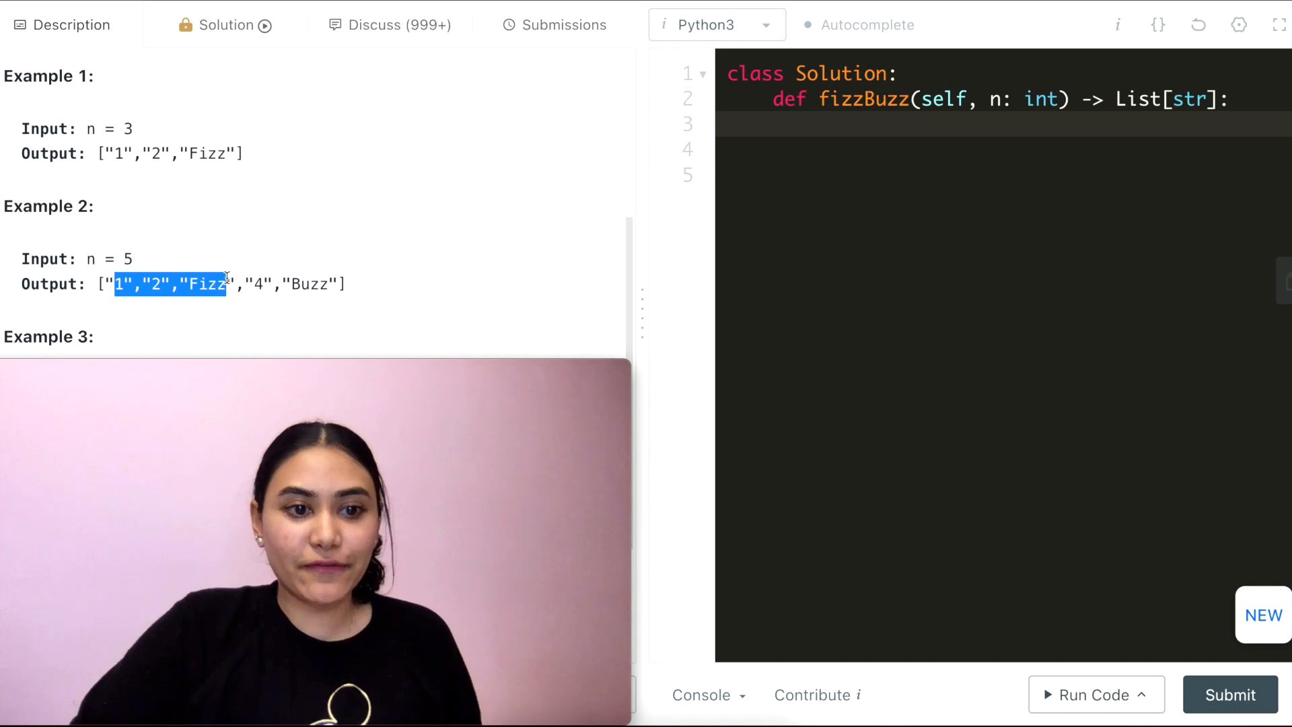
click(258, 284)
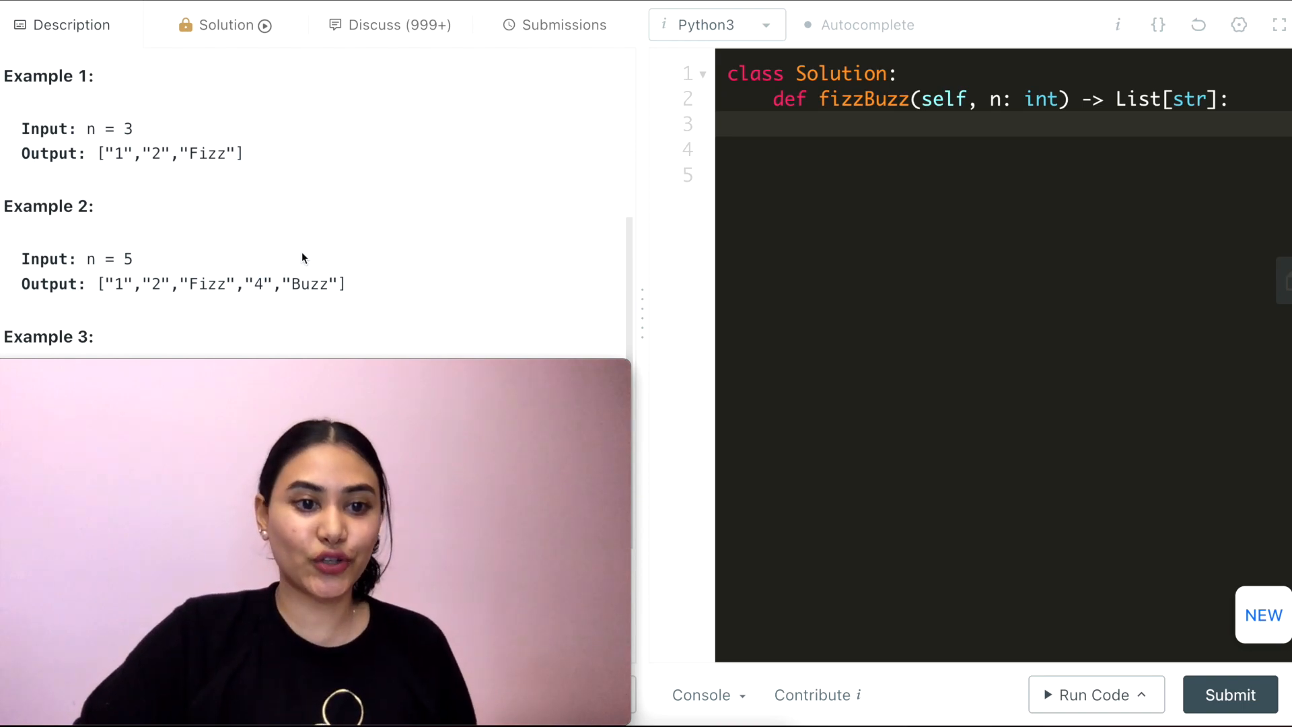
double_click(311, 285)
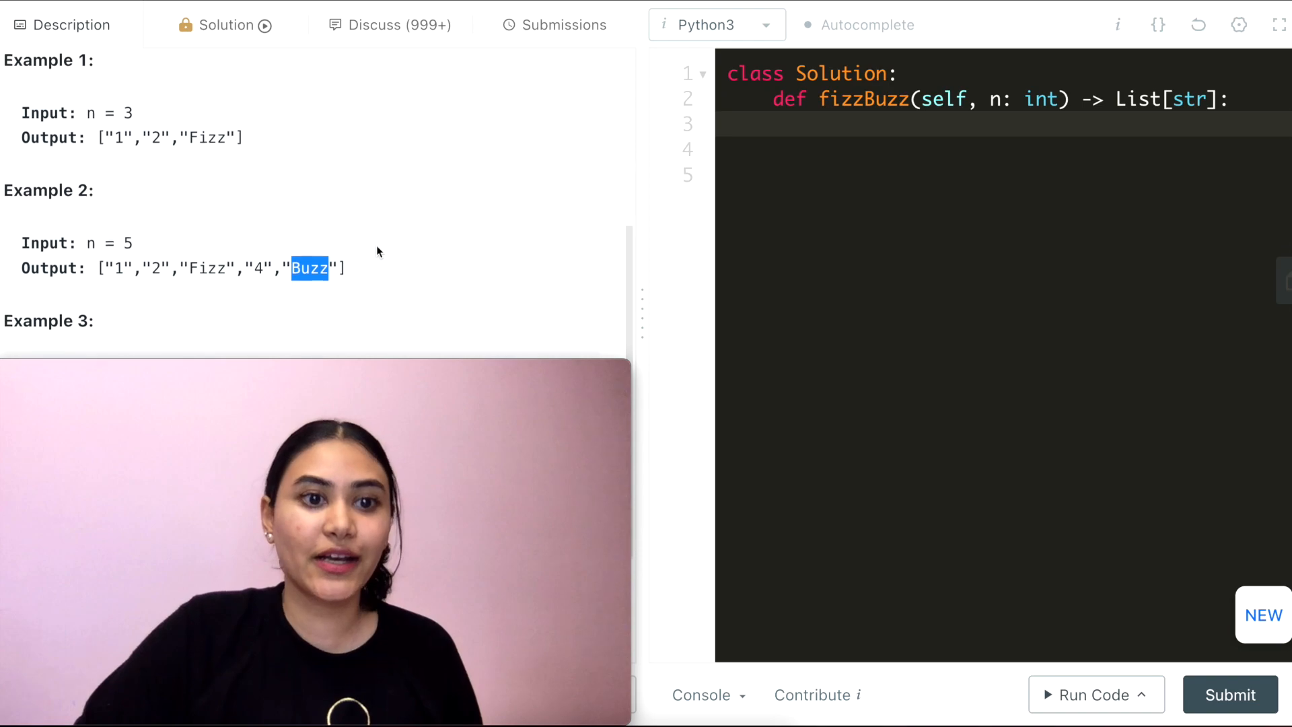
scroll(down, 3)
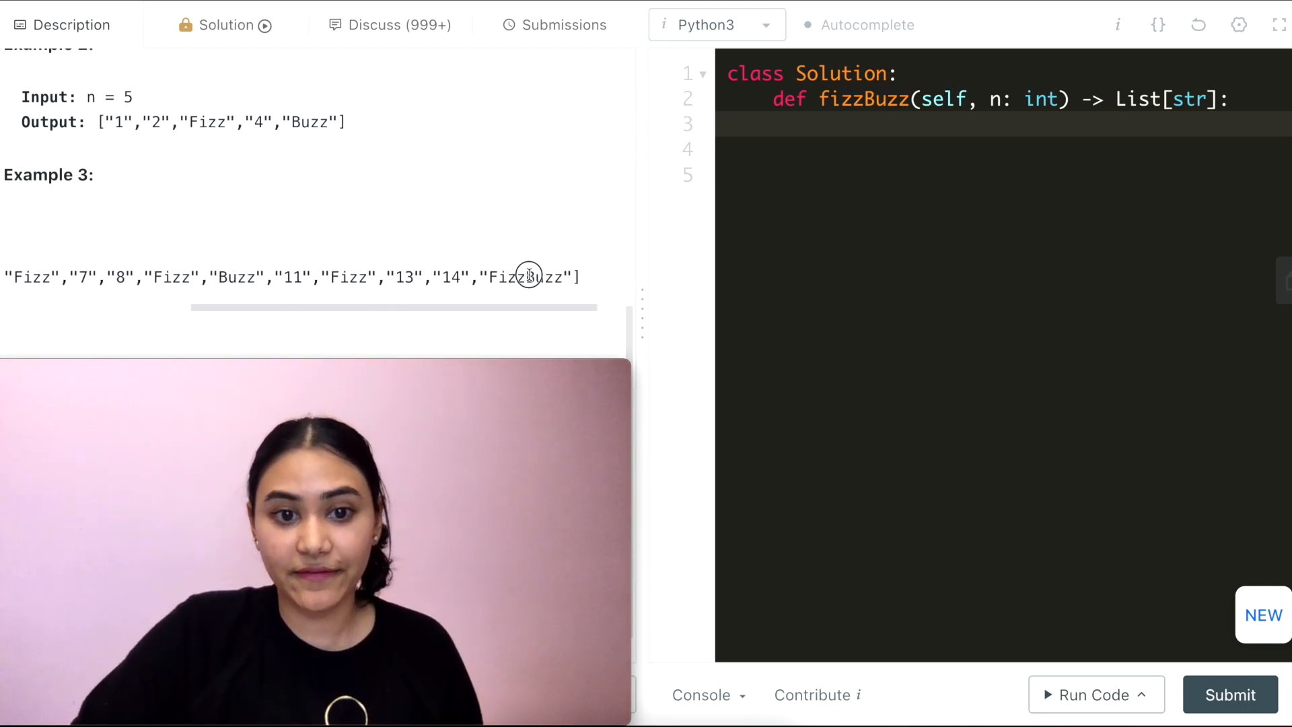
double_click(504, 277)
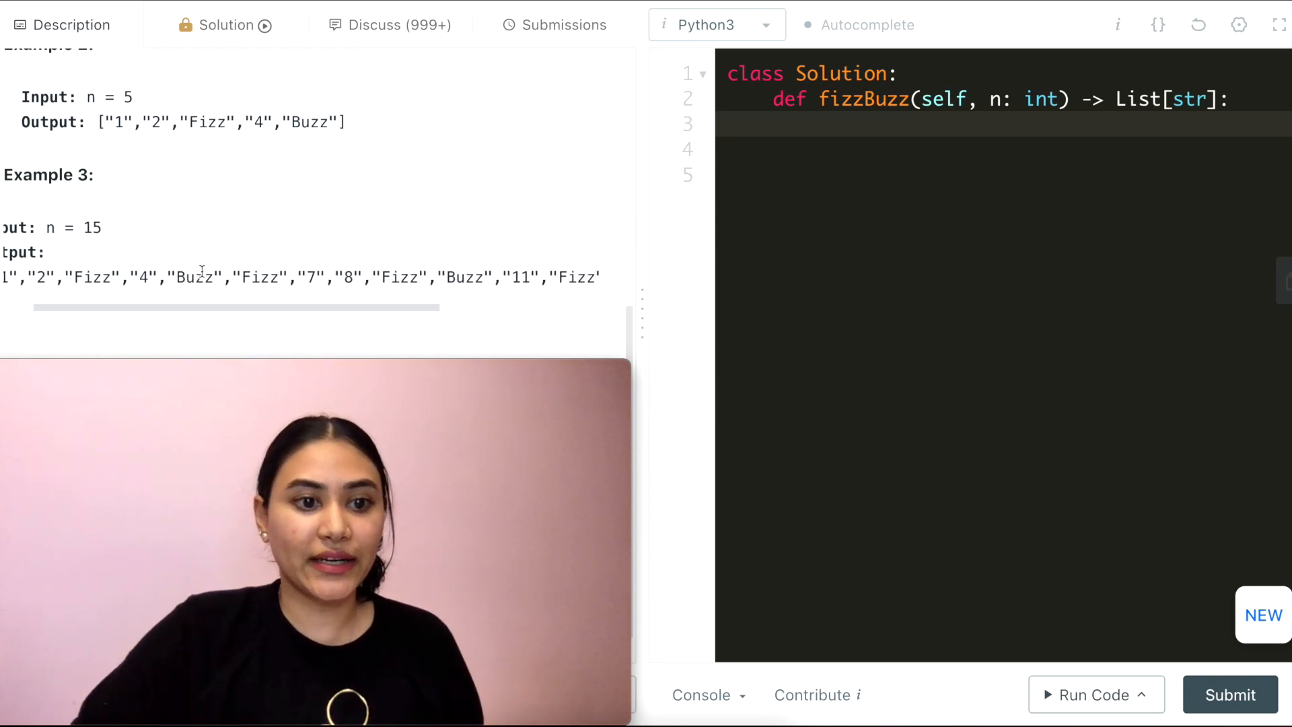
double_click(193, 278)
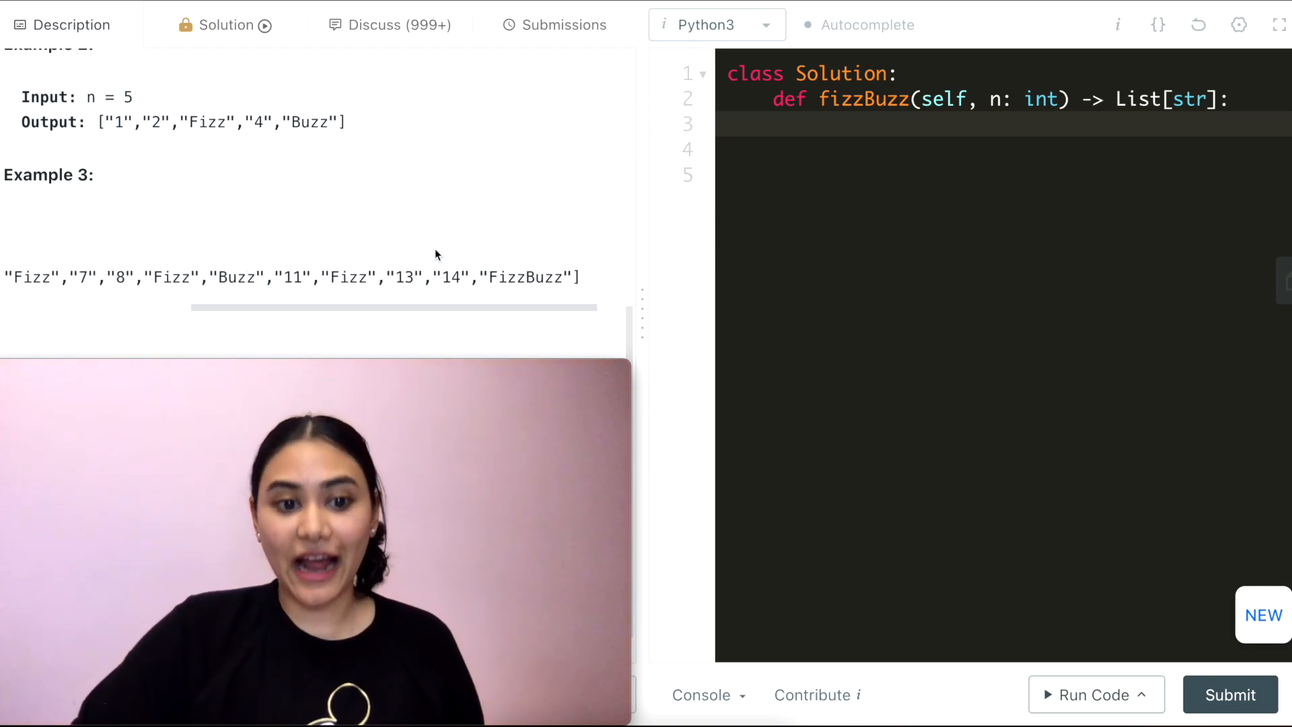
double_click(526, 277)
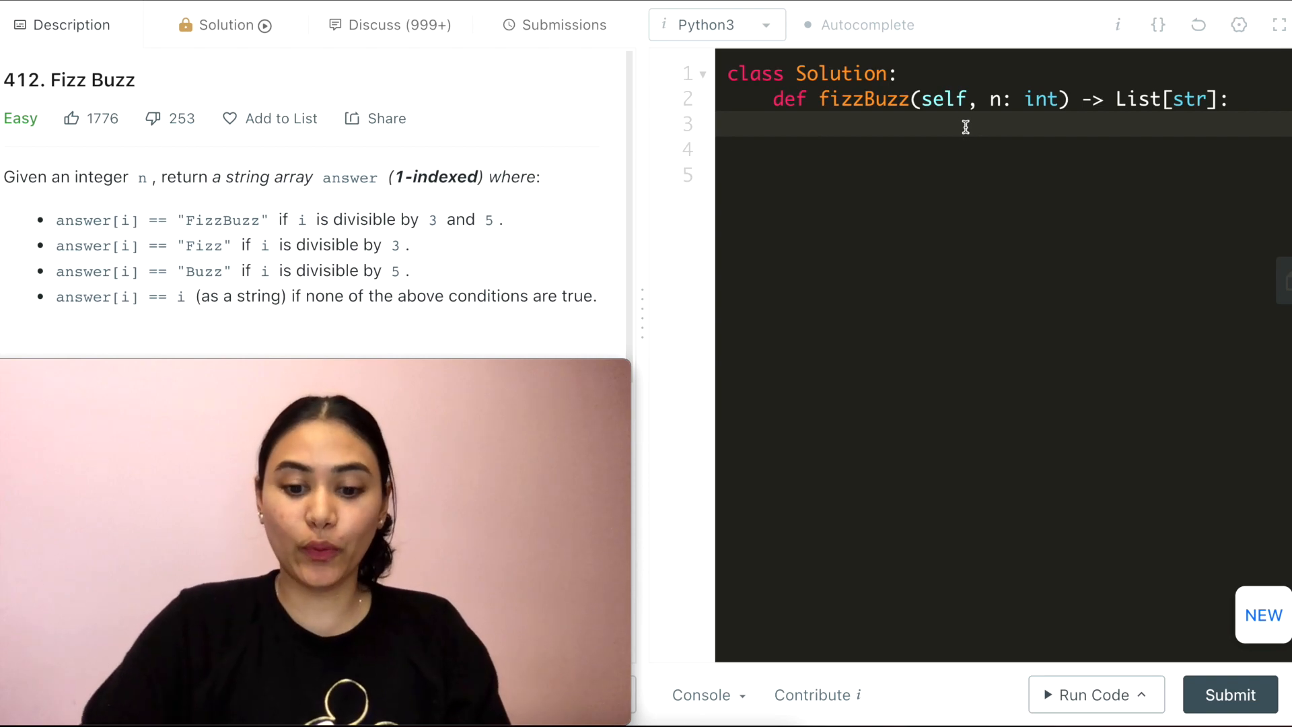
Step: Write output = [] followed by a loop for i in range(1, n+1)
text(output = [])
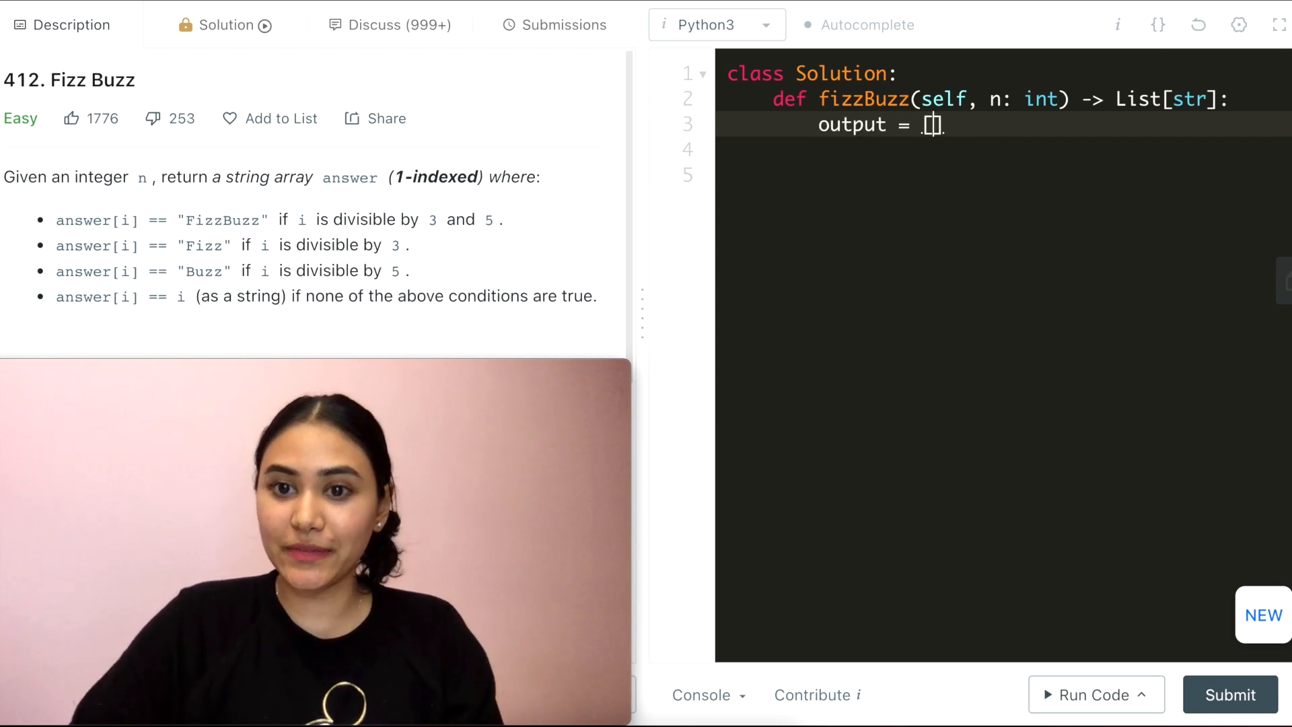
key(Enter)
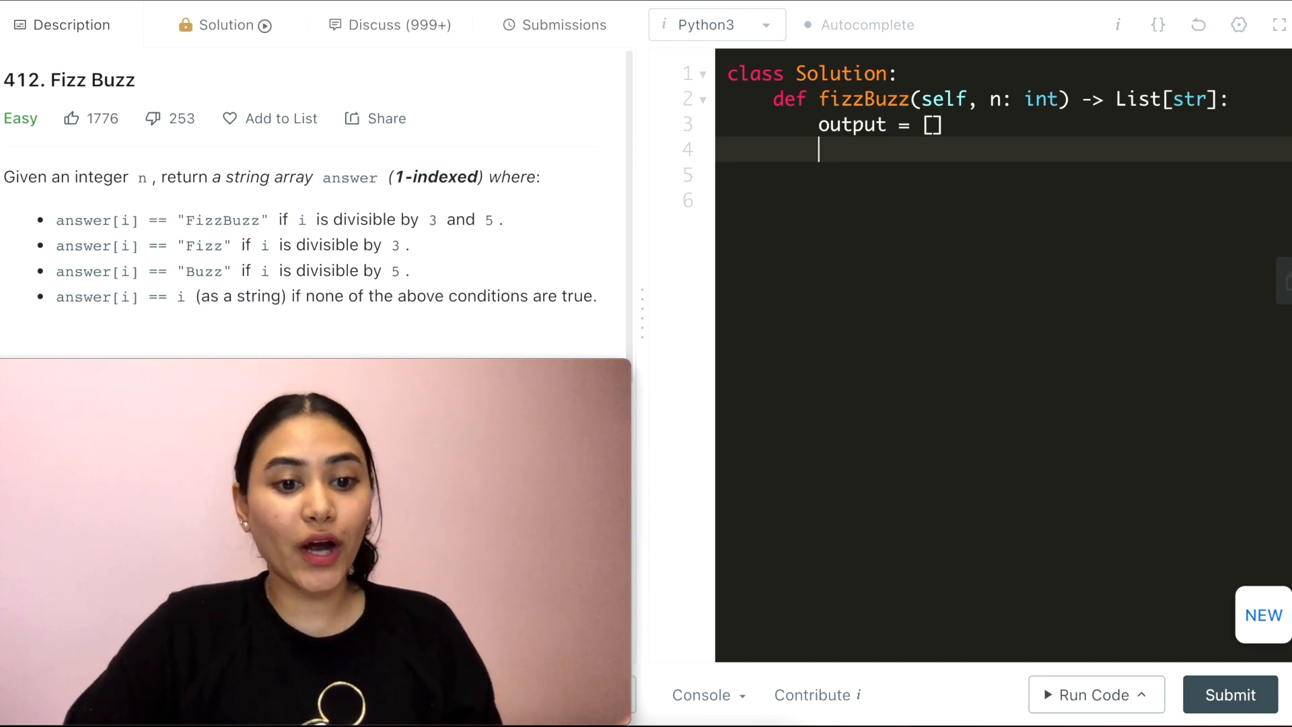
text(for i in range()
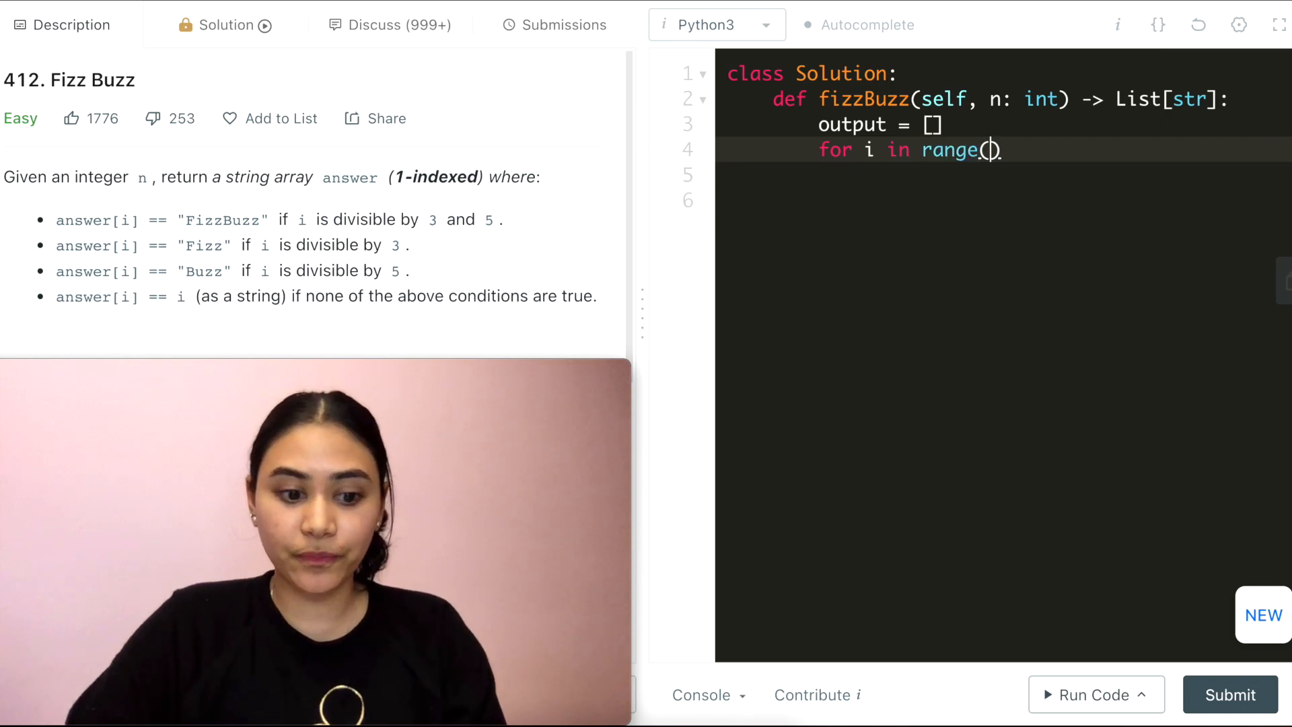
text(1,)
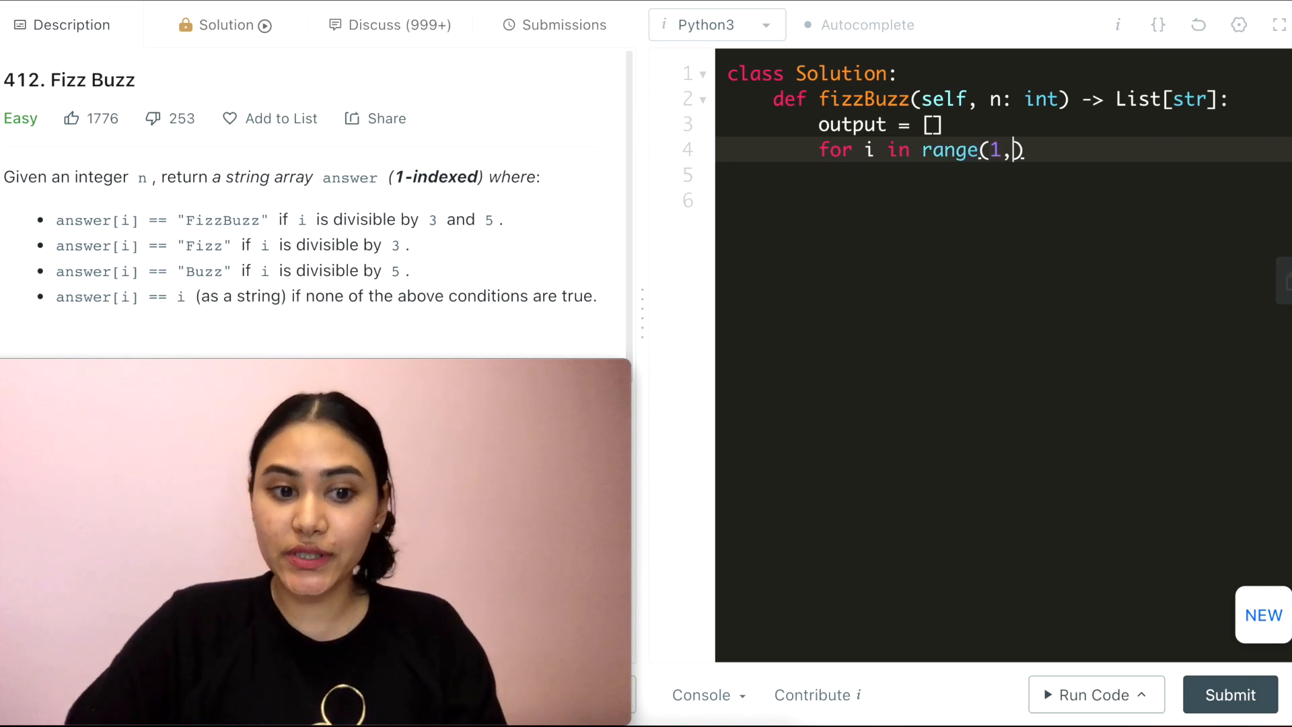
text(n+1))
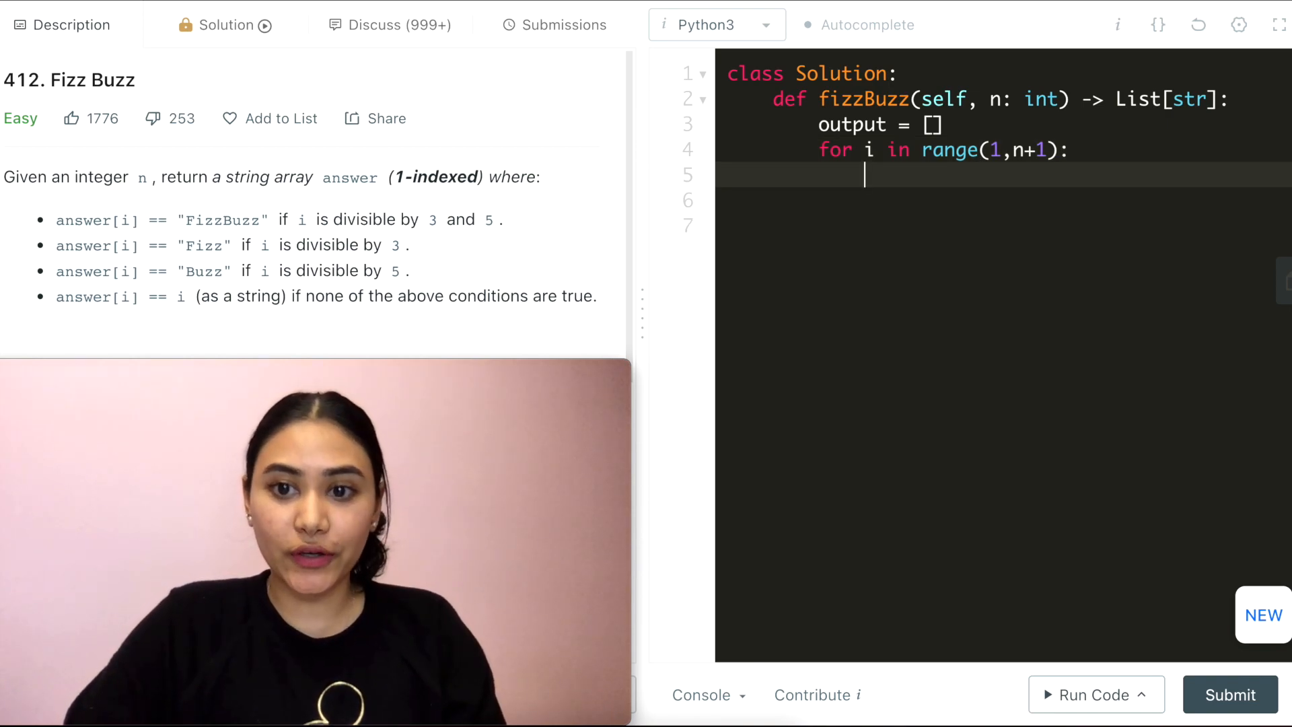
Step: Set ans to "Fizz" when i % 3 == 0
text(if i)
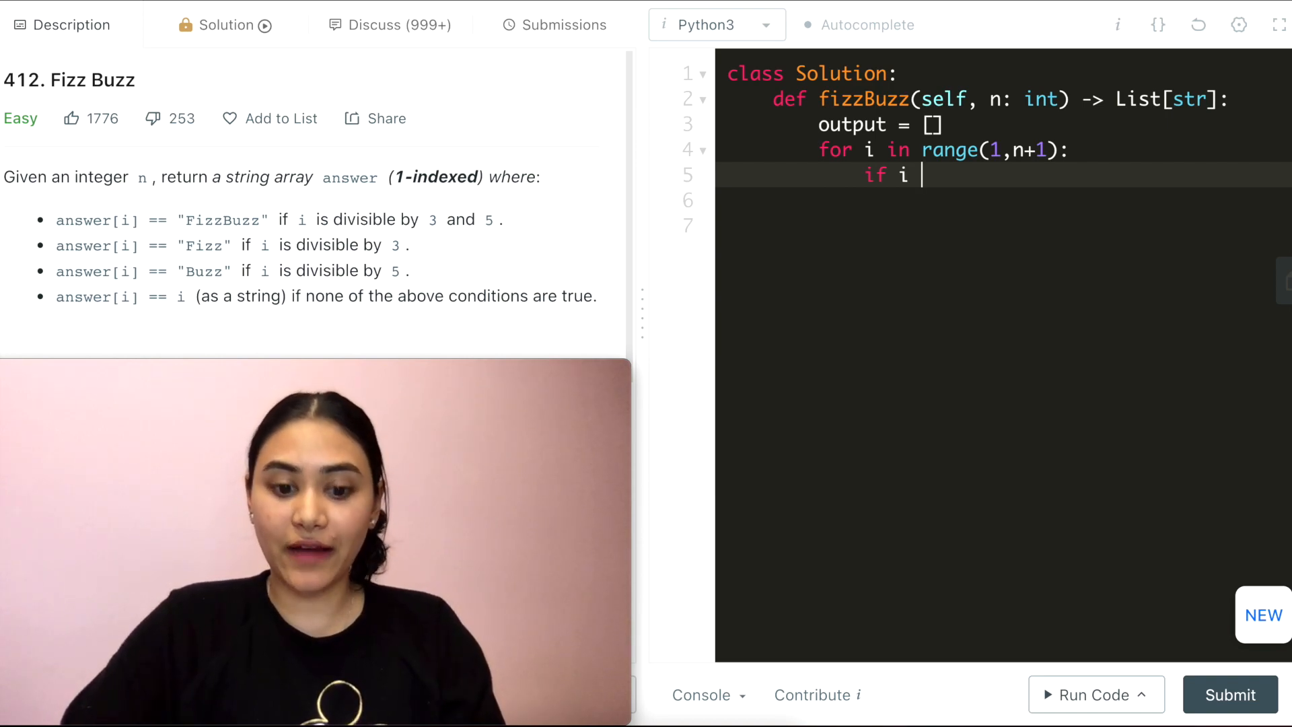
text(% 3)
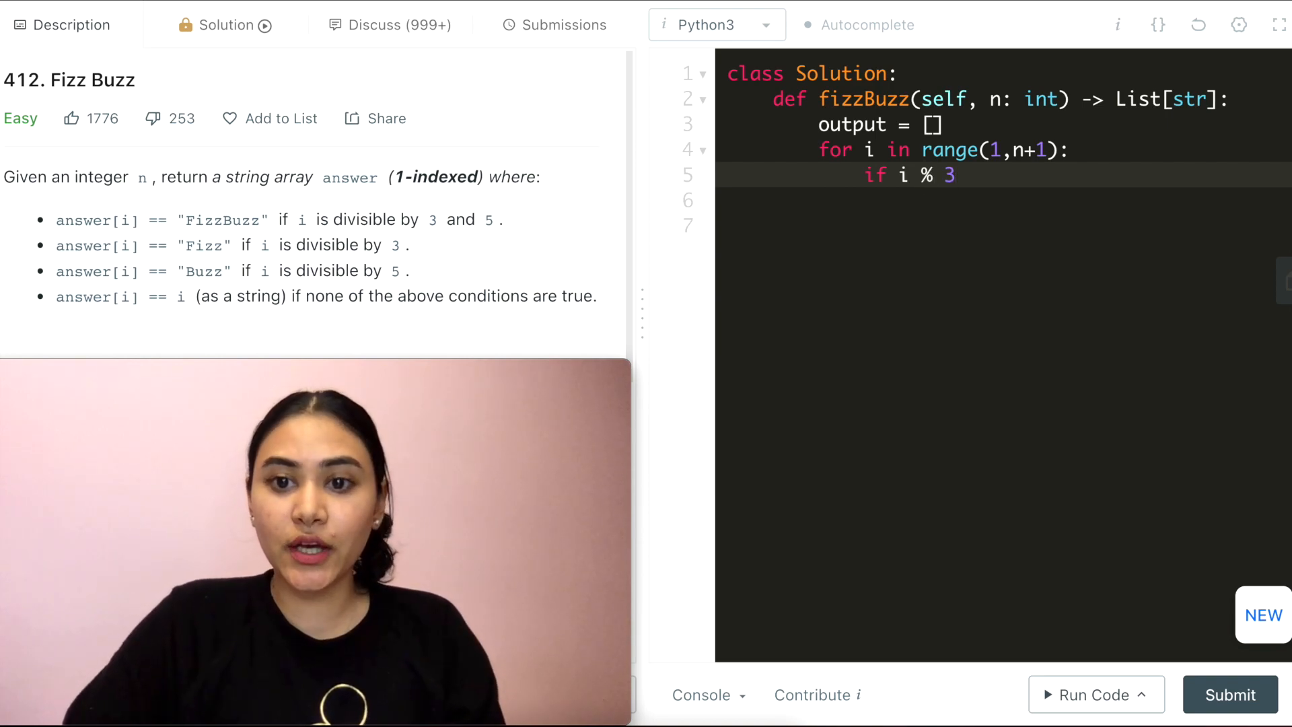
text(== 0:)
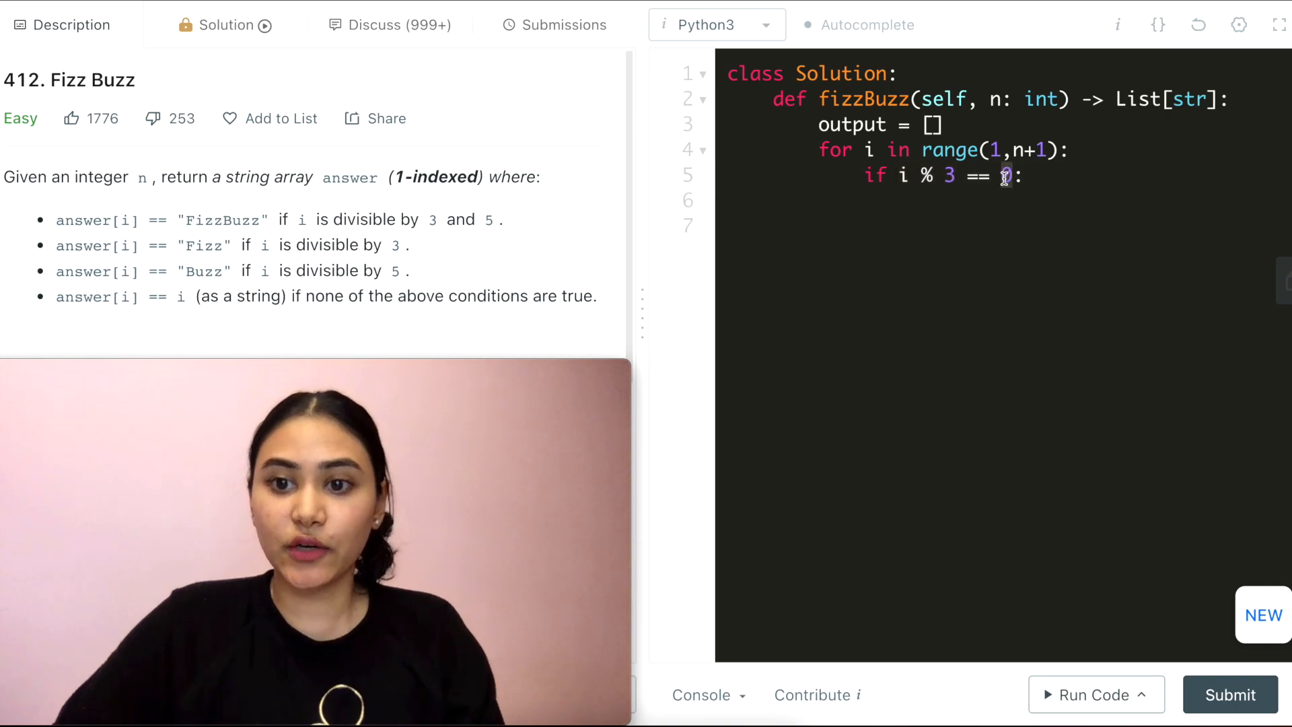
text(0)
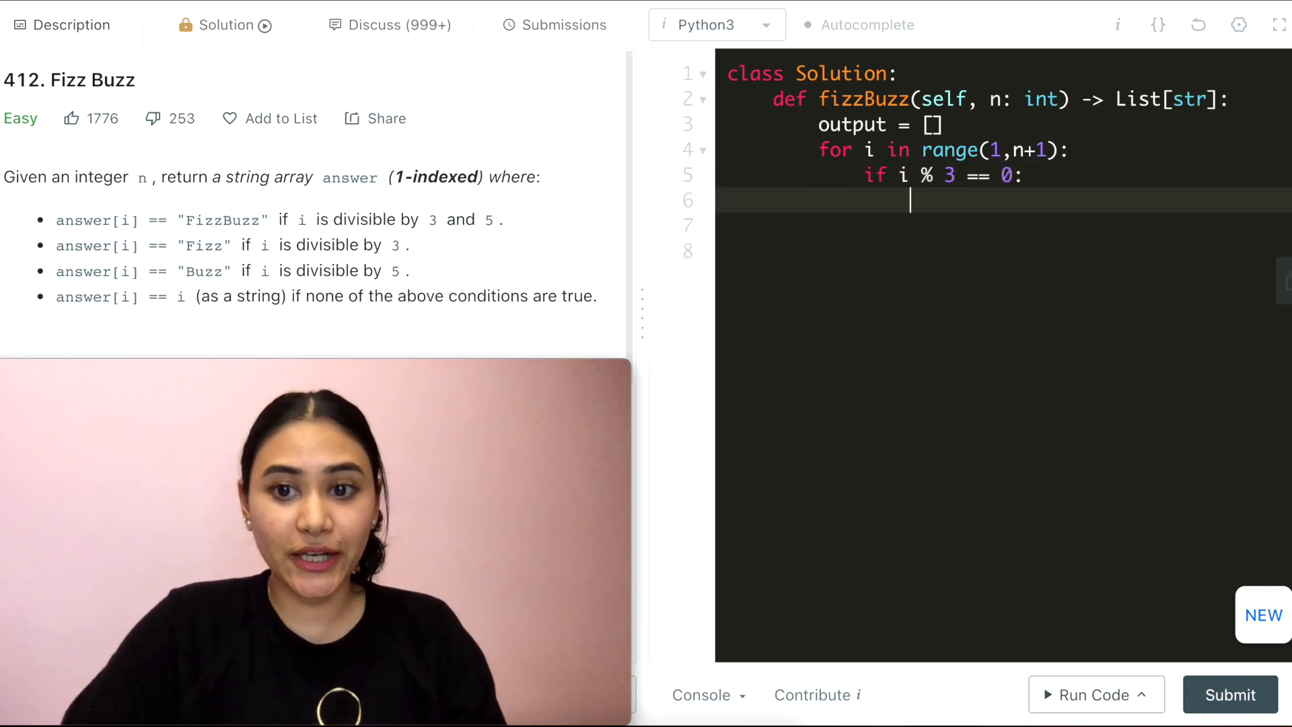
text(ans =)
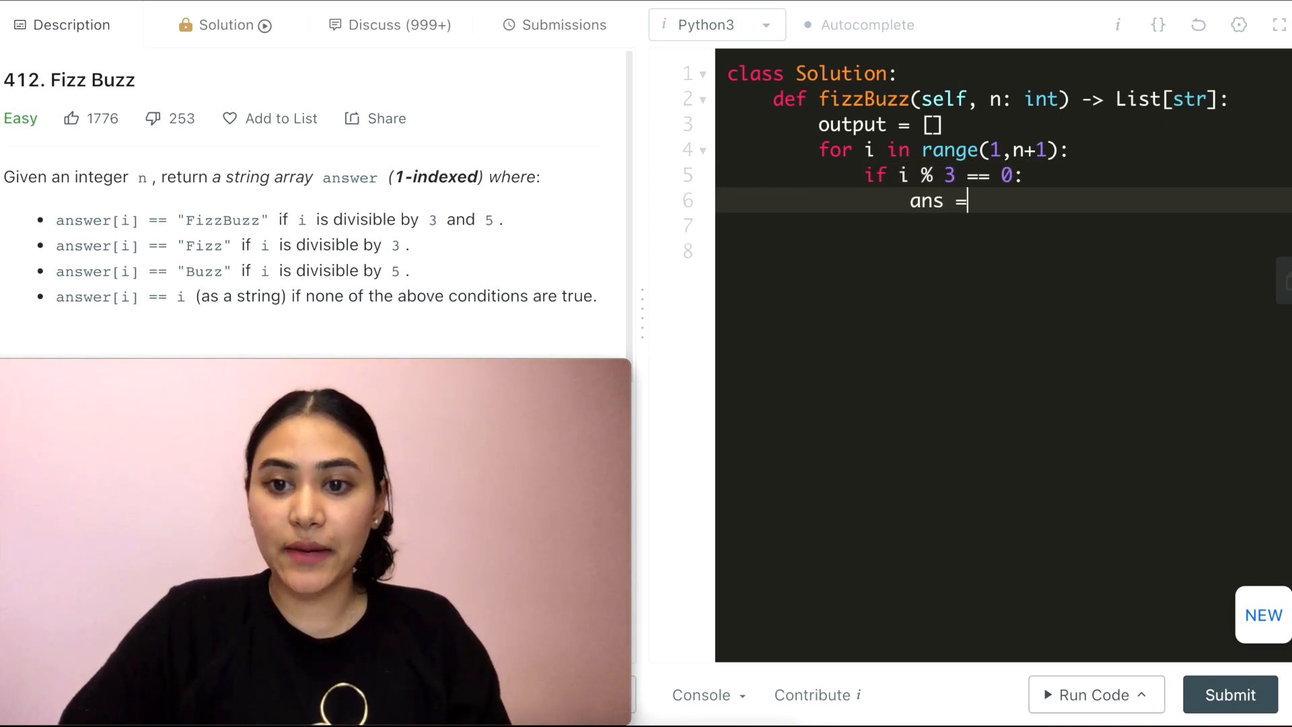
text("Fizz")
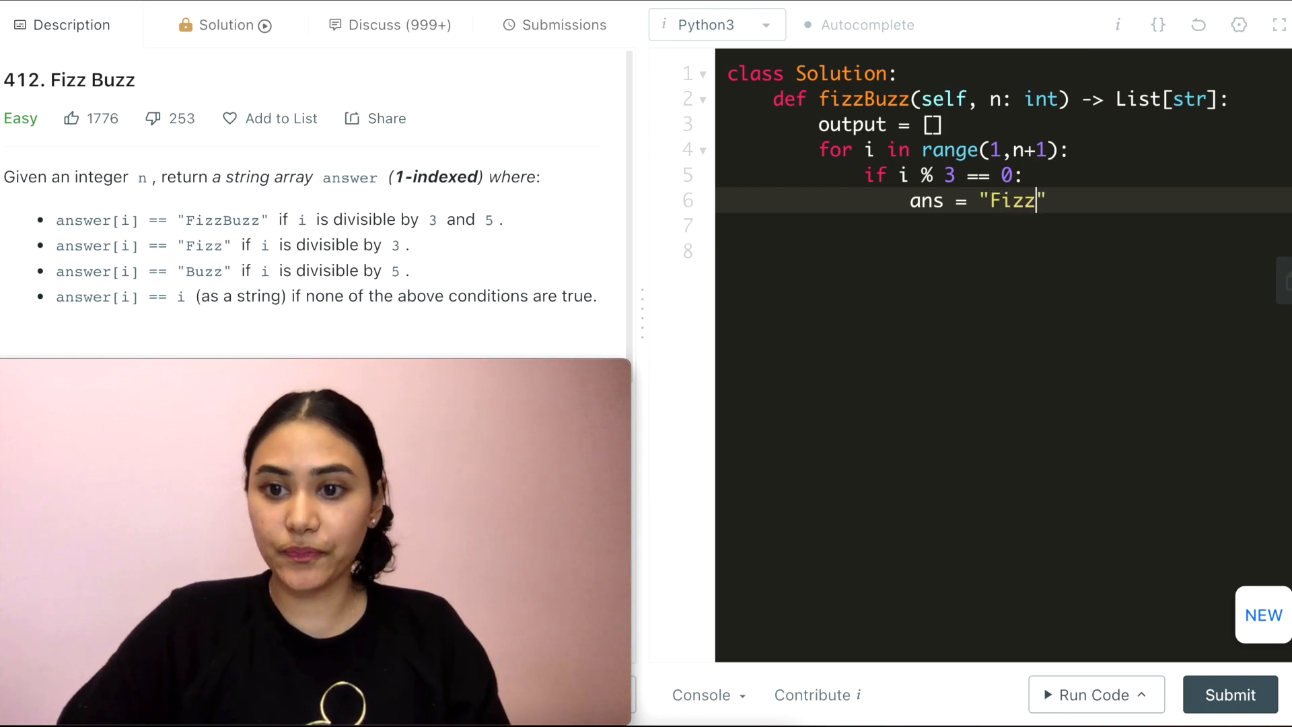
key(Enter)
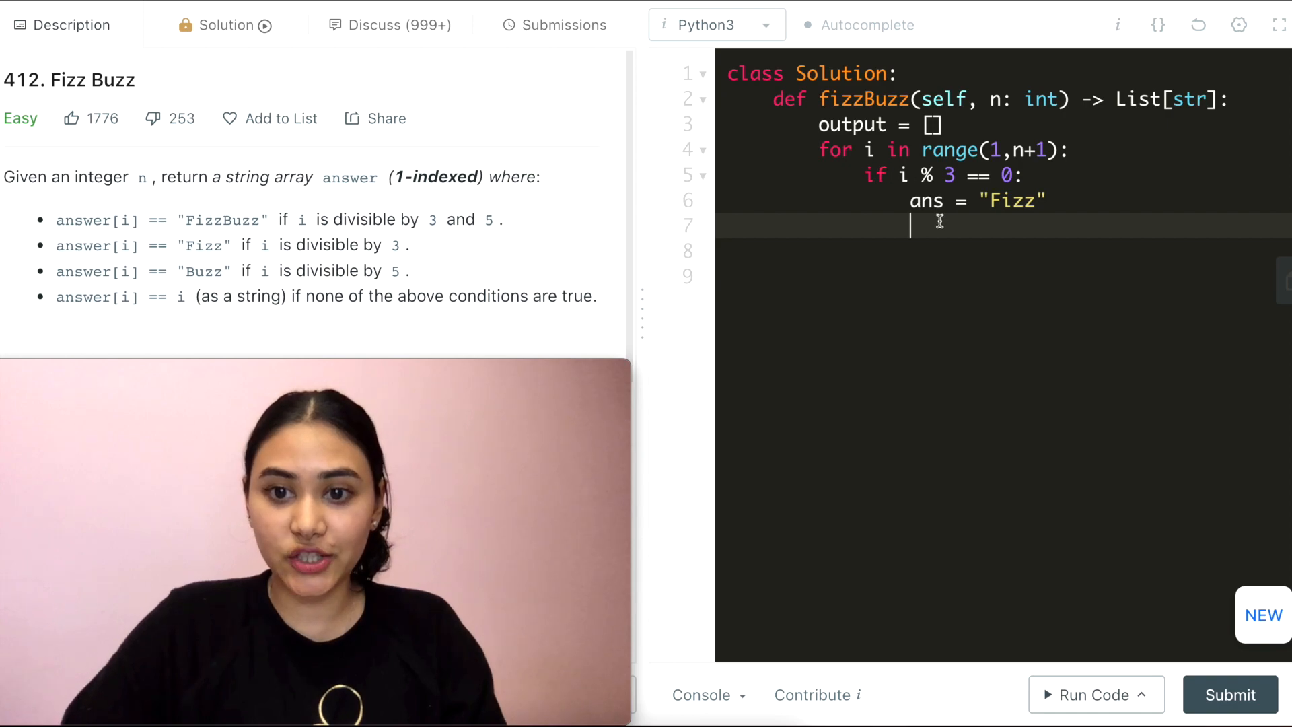
Step: Add an if i % 5 == 0 branch that appends "Buzz" to ans
text(if i)
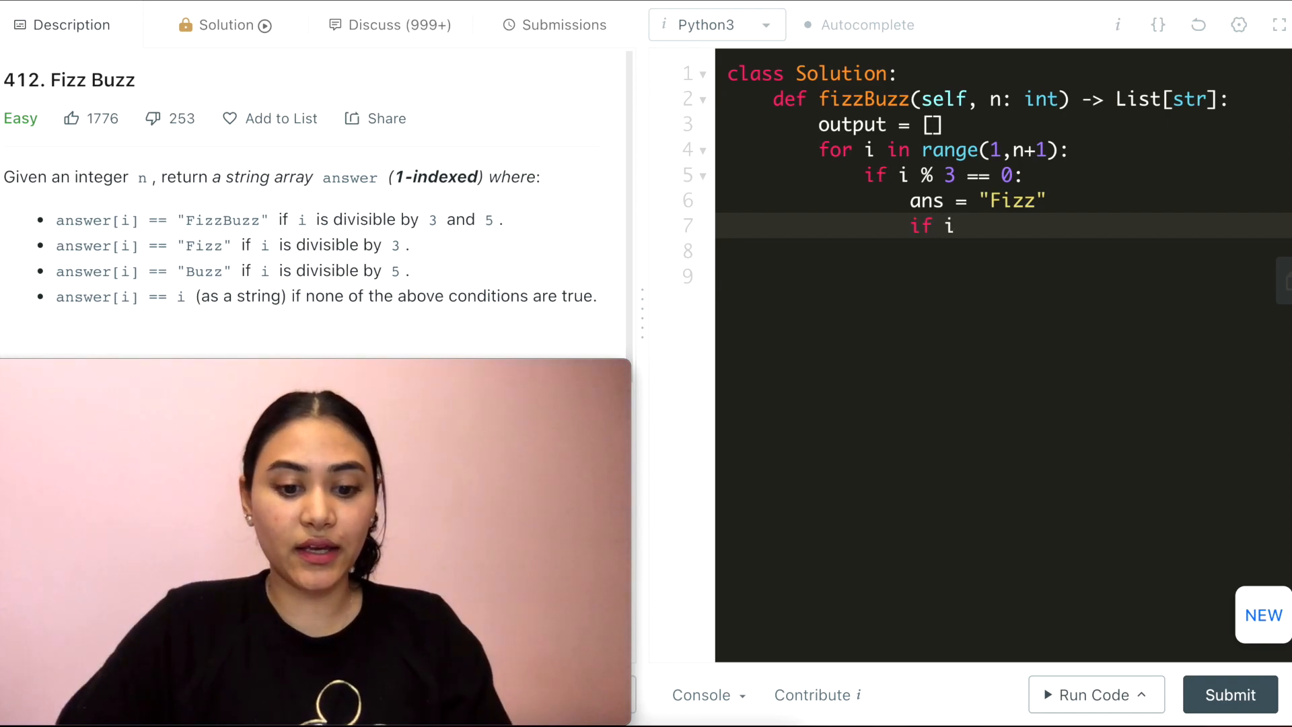
text(% 5 == 0:)
click(1010, 252)
text(ans +=)
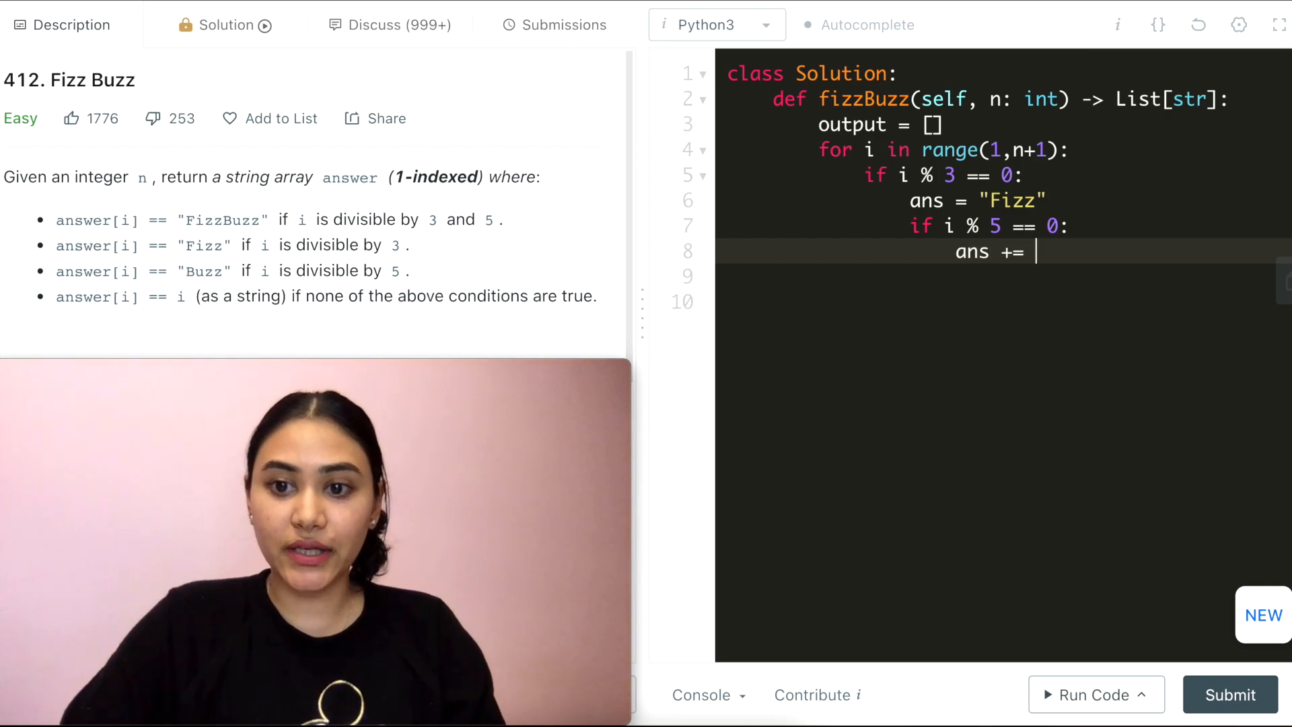
text("Buzz")
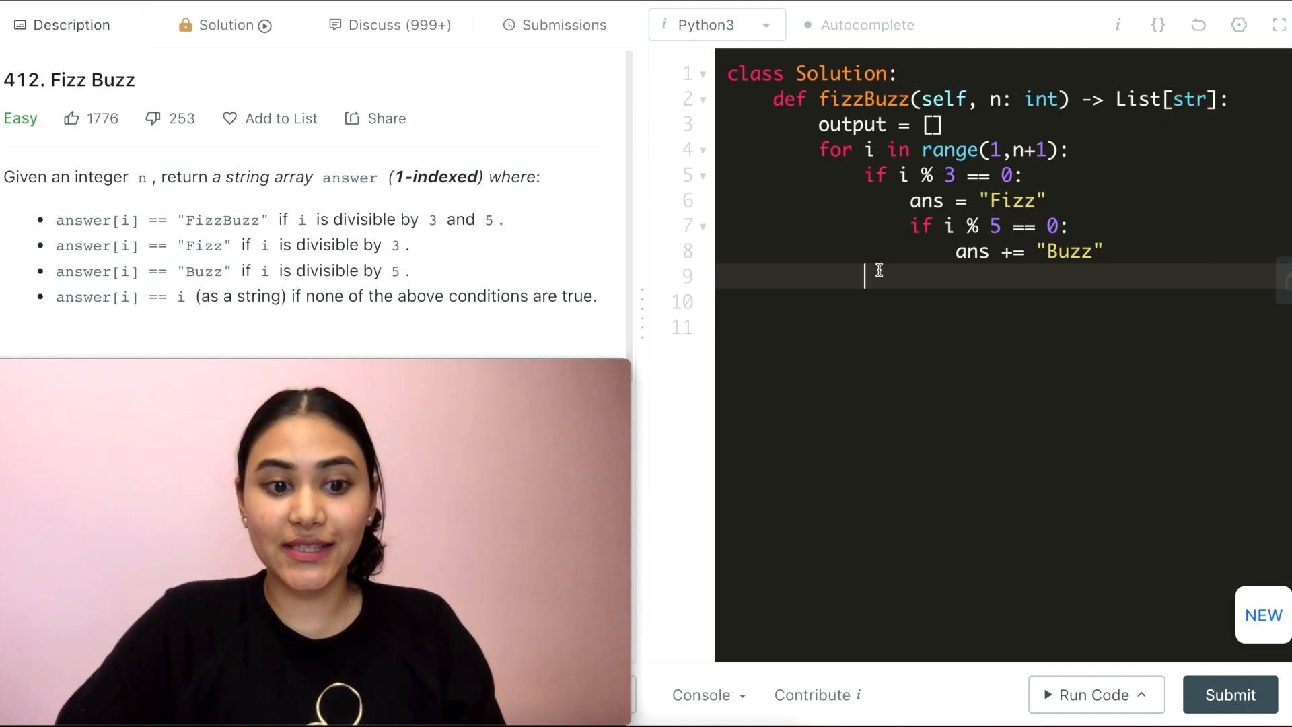
Step: Add an elif i % 5 == 0 branch setting ans to "Buzz"
text(elif i %)
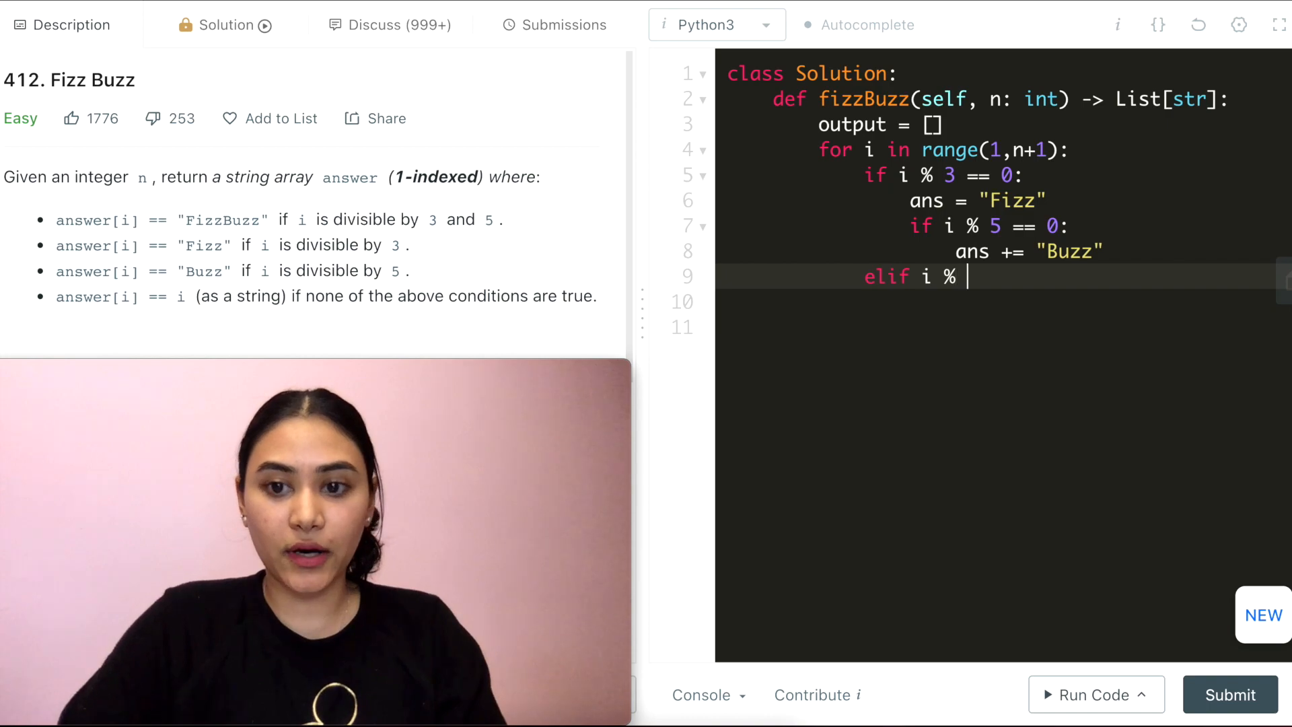
text(5 == 0:)
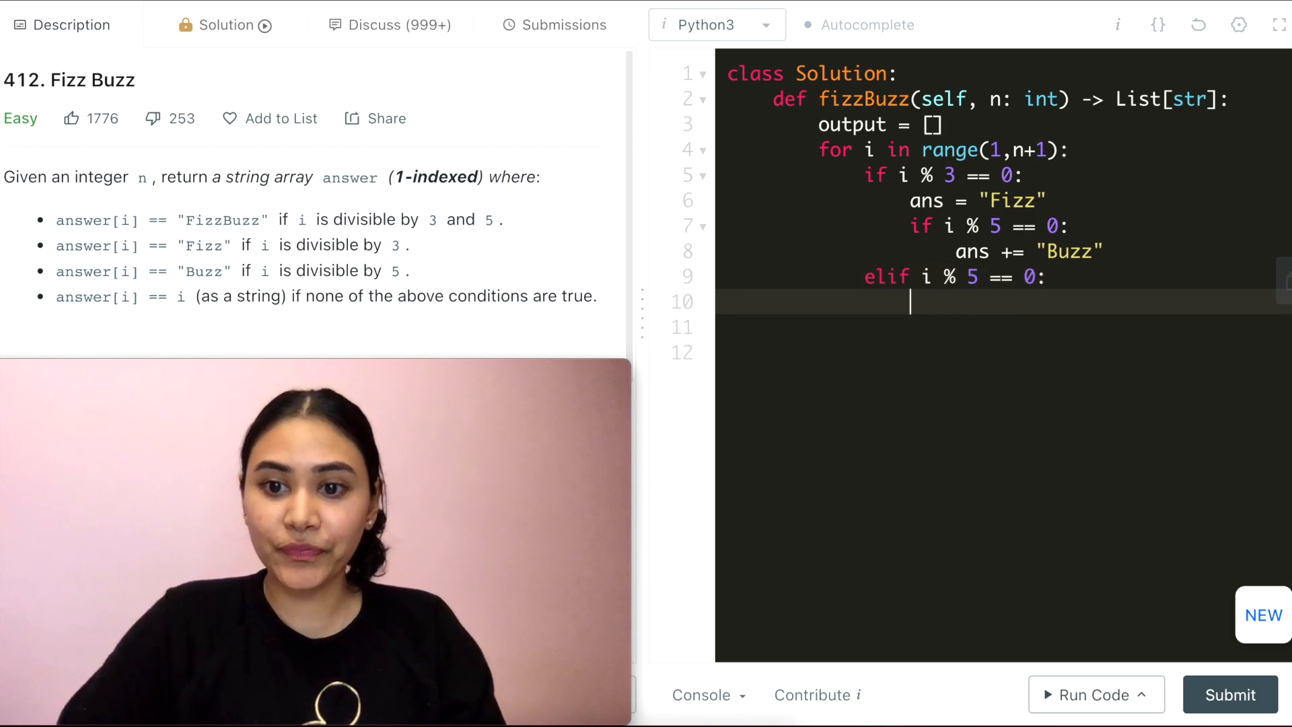
text(ans = "")
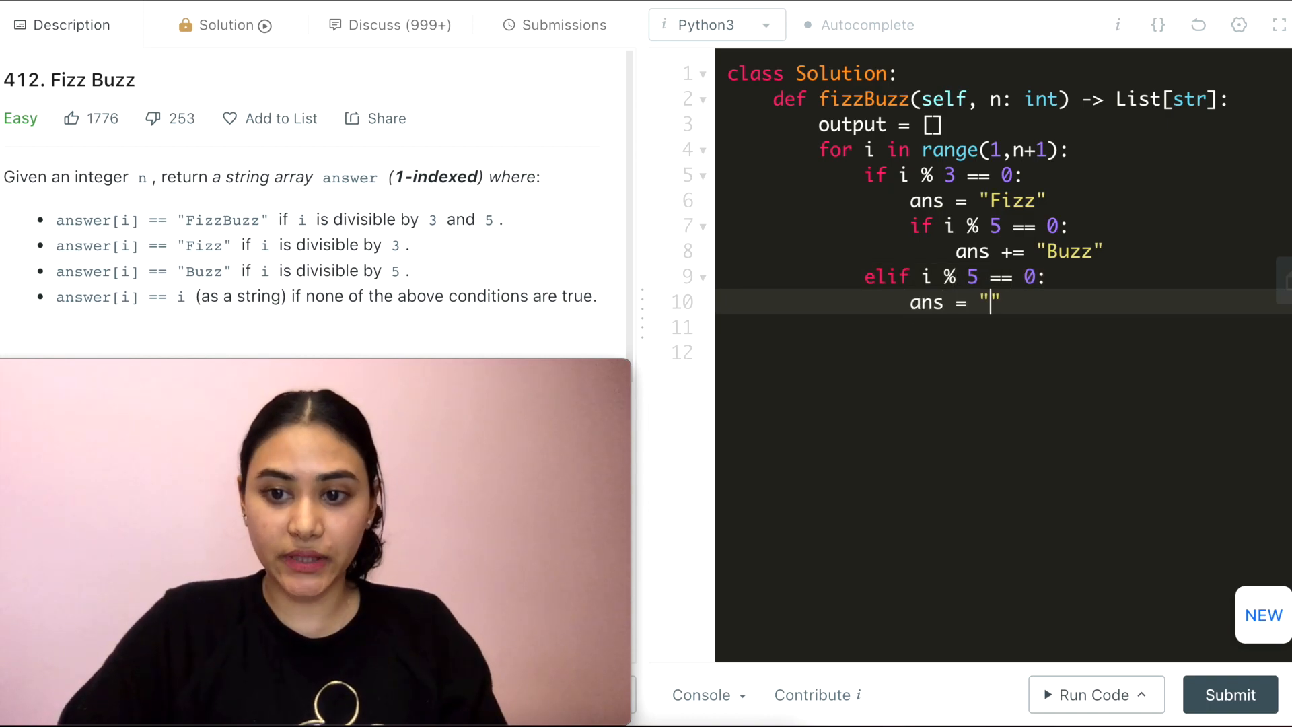
text(Buzz)
click(1004, 327)
text(else:)
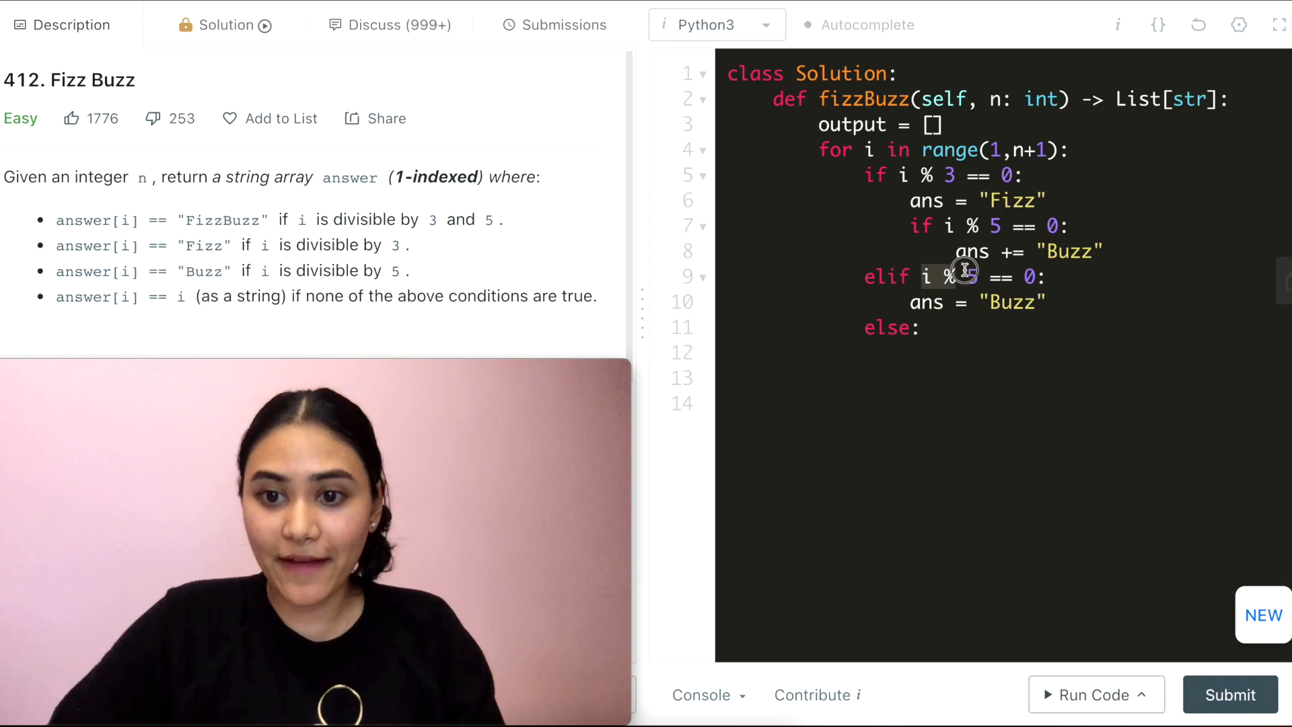
Step: Add an else branch setting ans = str(i)
text(ans)
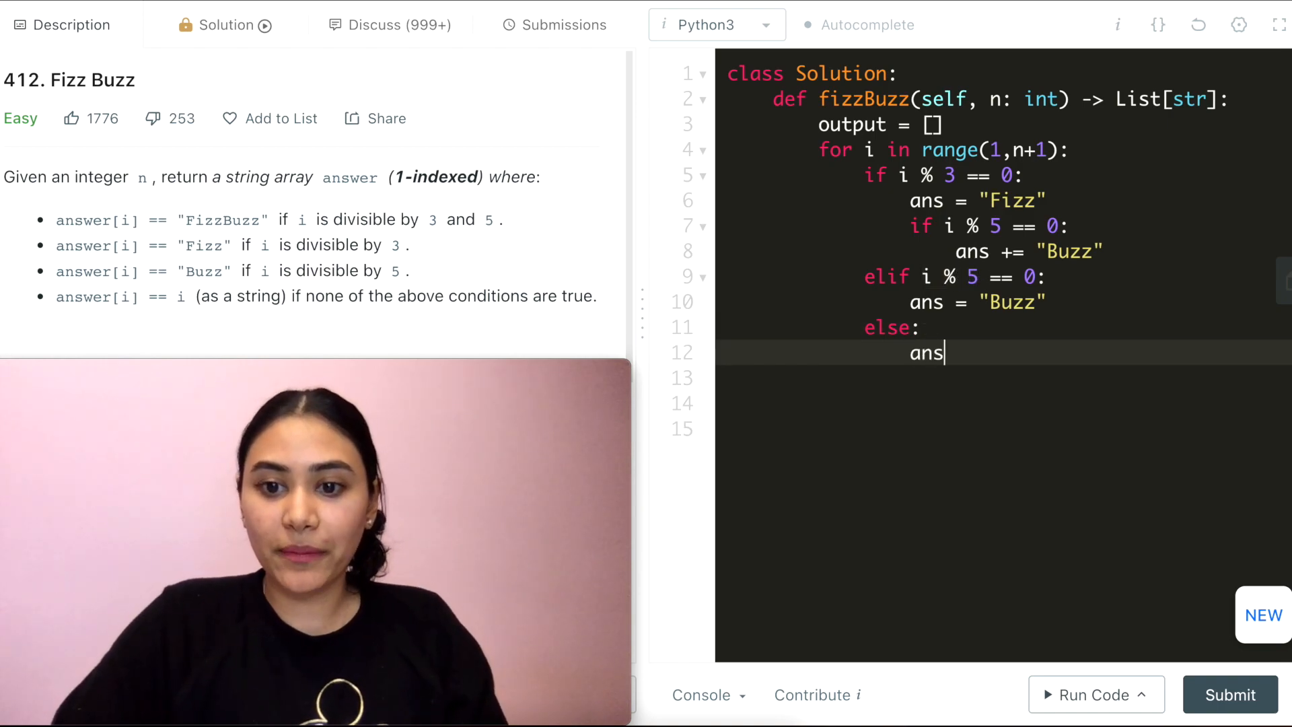
text(= str)
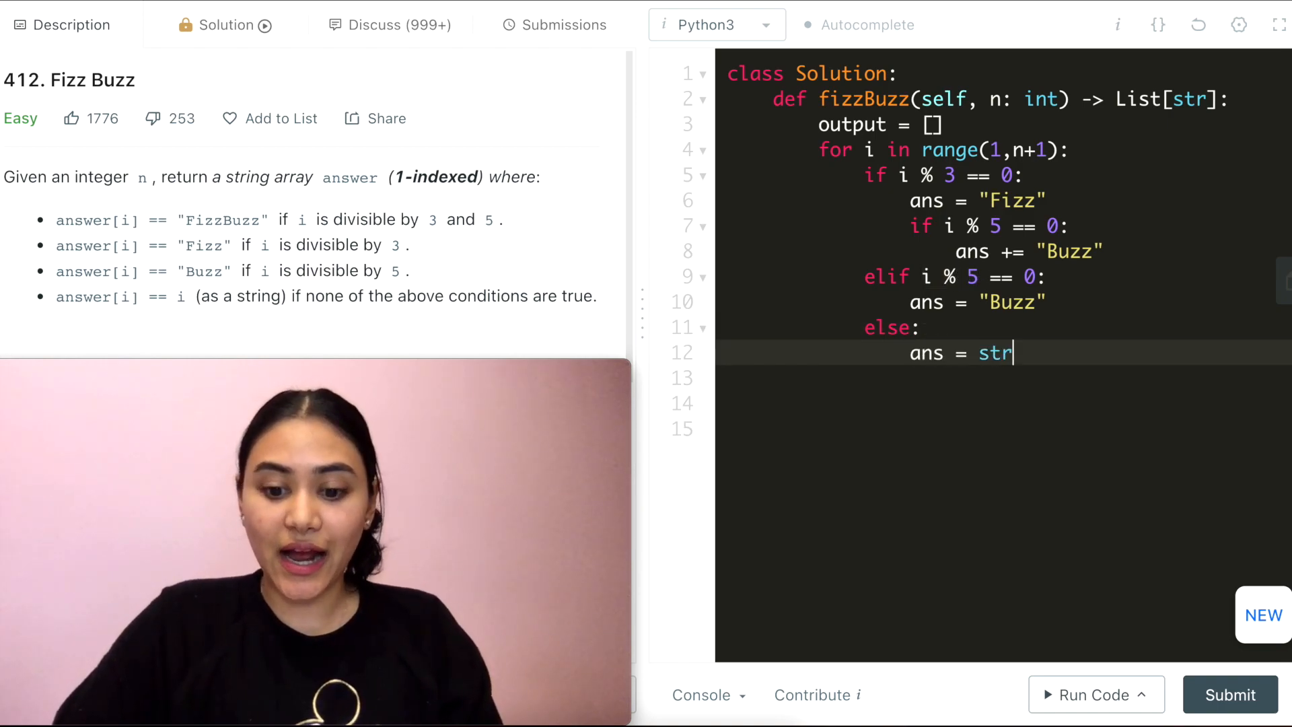
text((i))
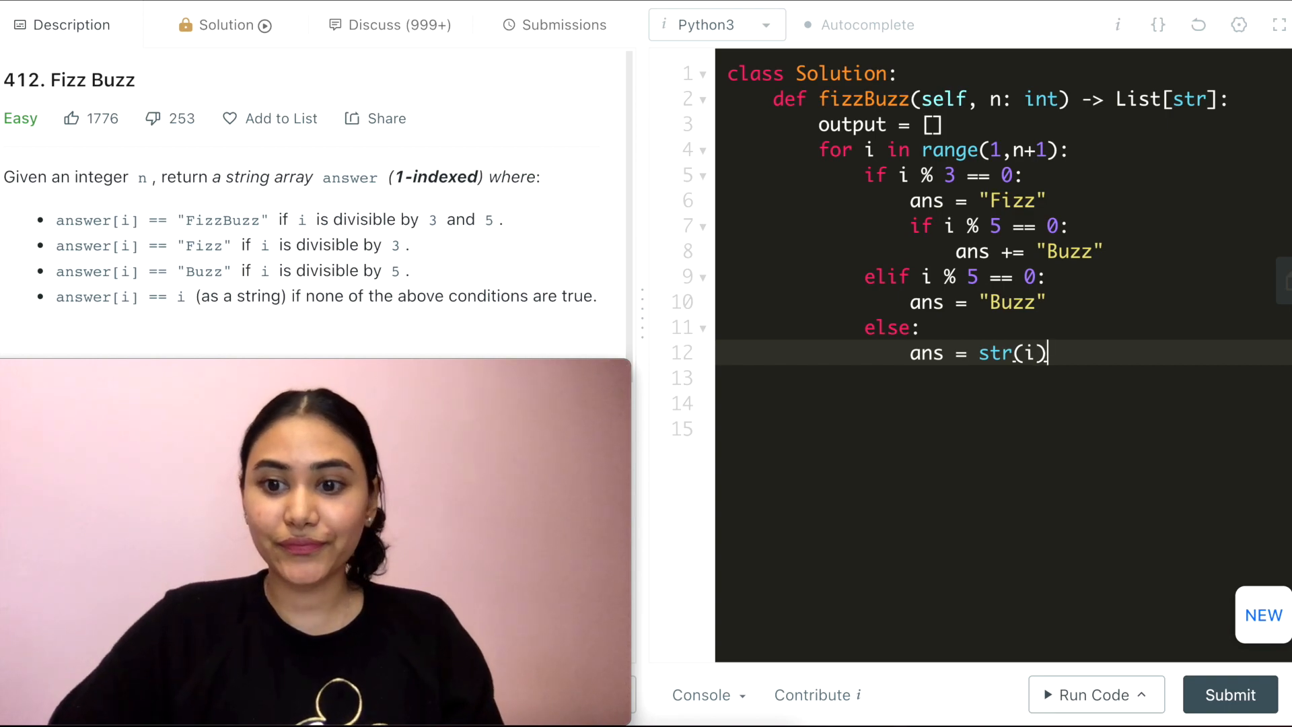
key(Enter)
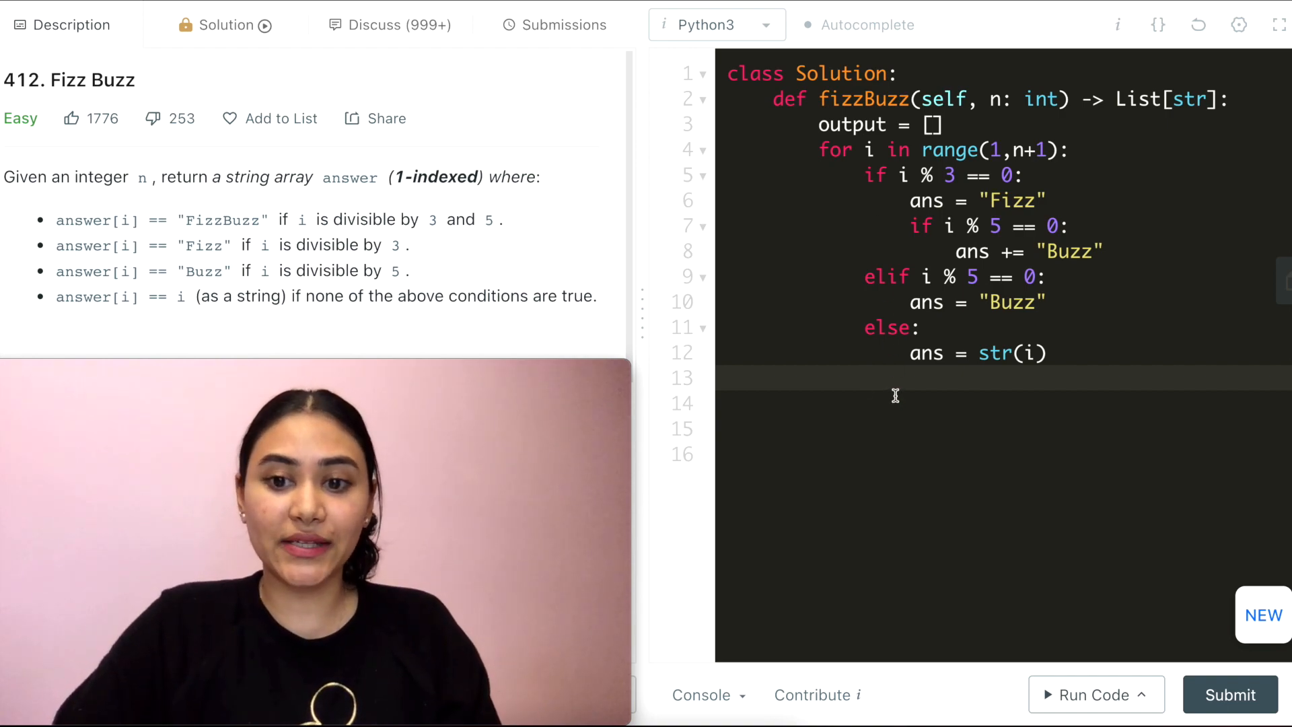
Step: Add output.append(ans) inside the loop and return output after it
text(output.ap)
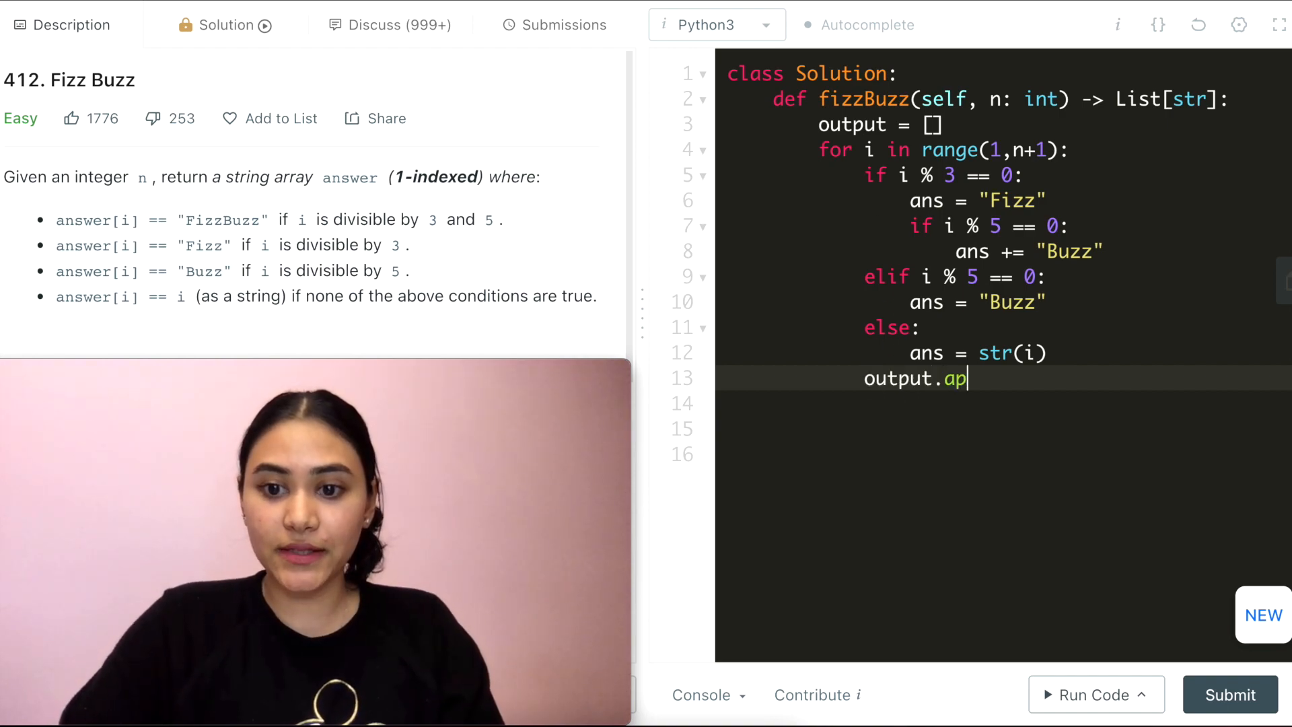
text(pend(ans))
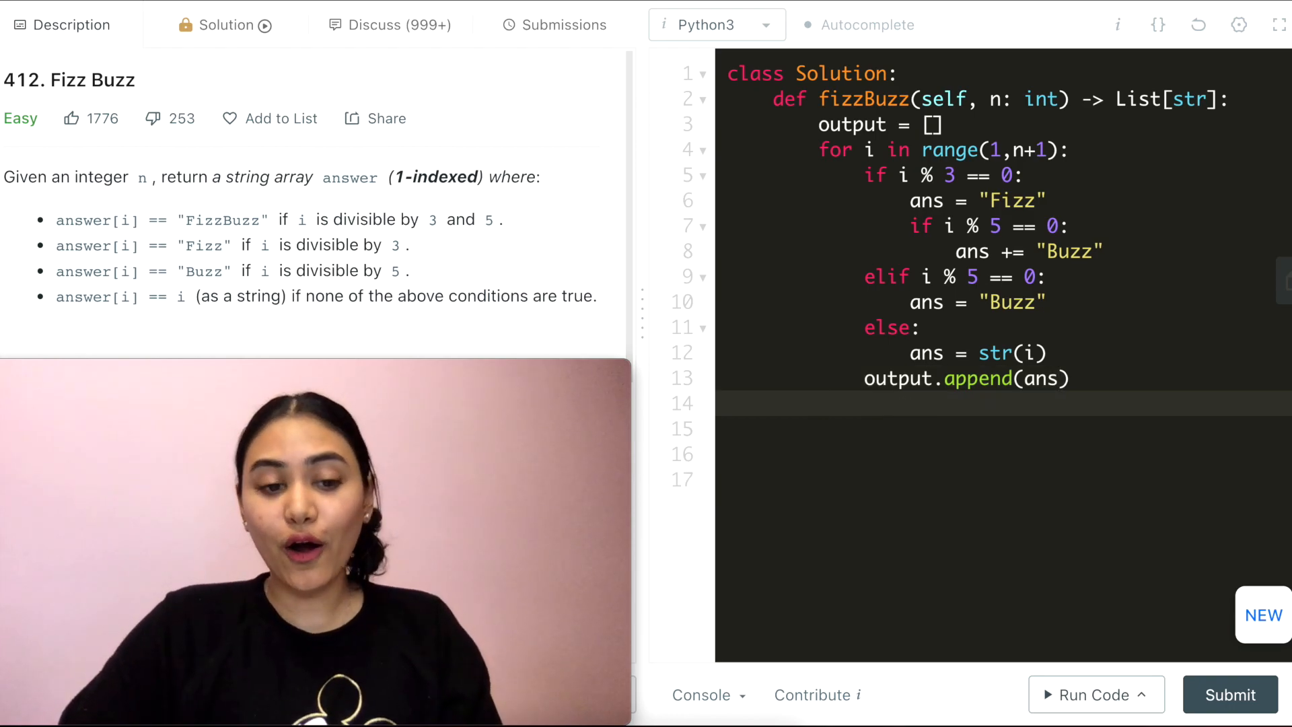
text(return out)
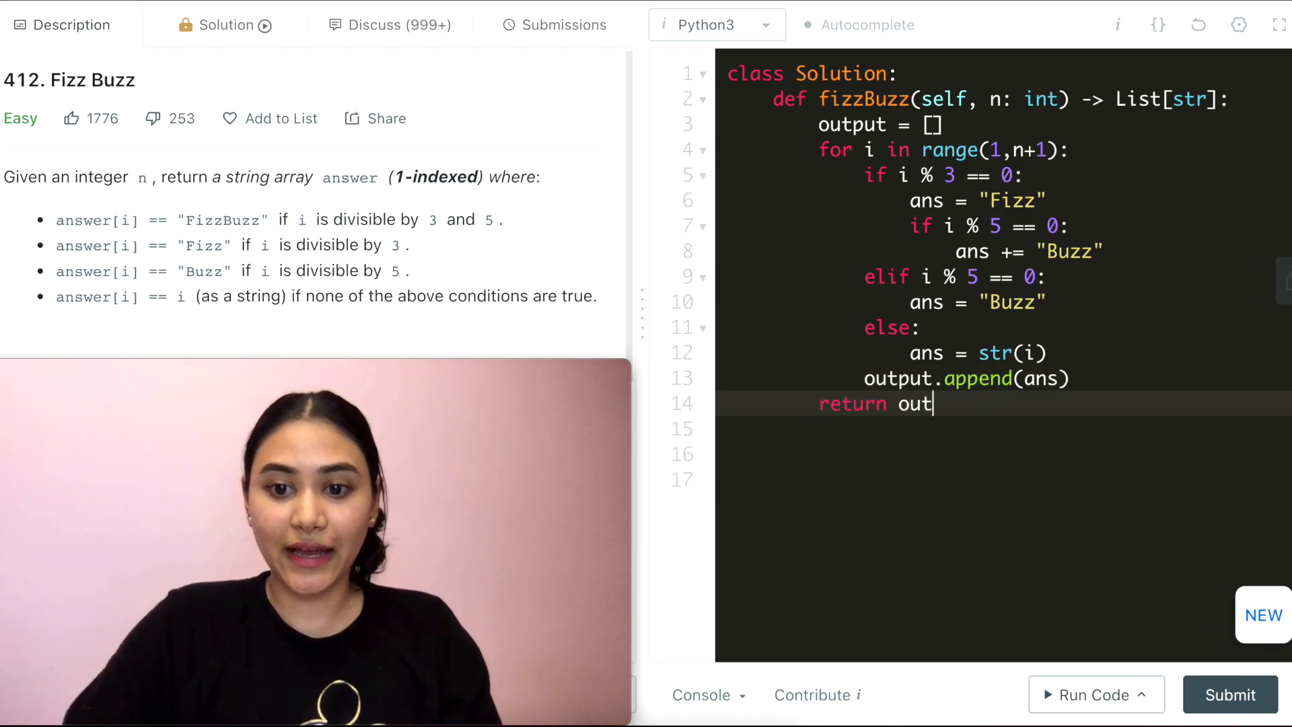
text(put)
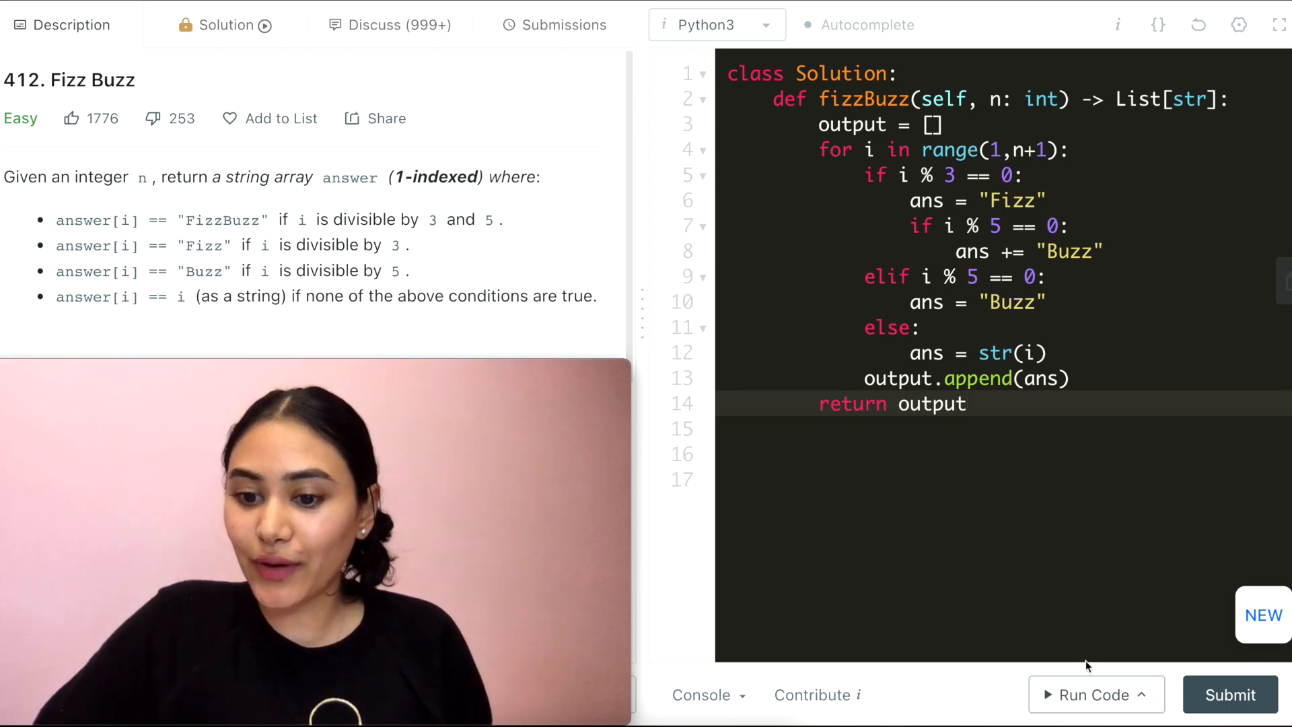
Step: Run the fizzBuzz code on input 3, then submit it for judging
click(1096, 694)
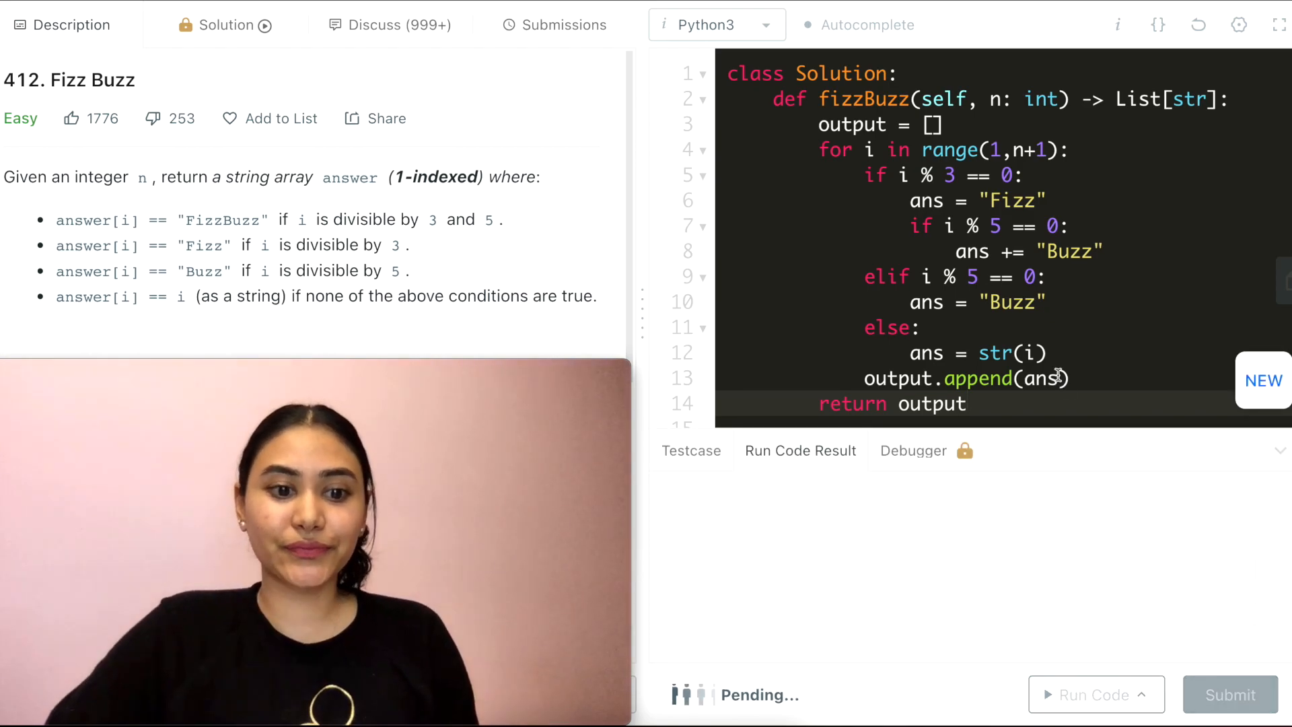
click(1088, 713)
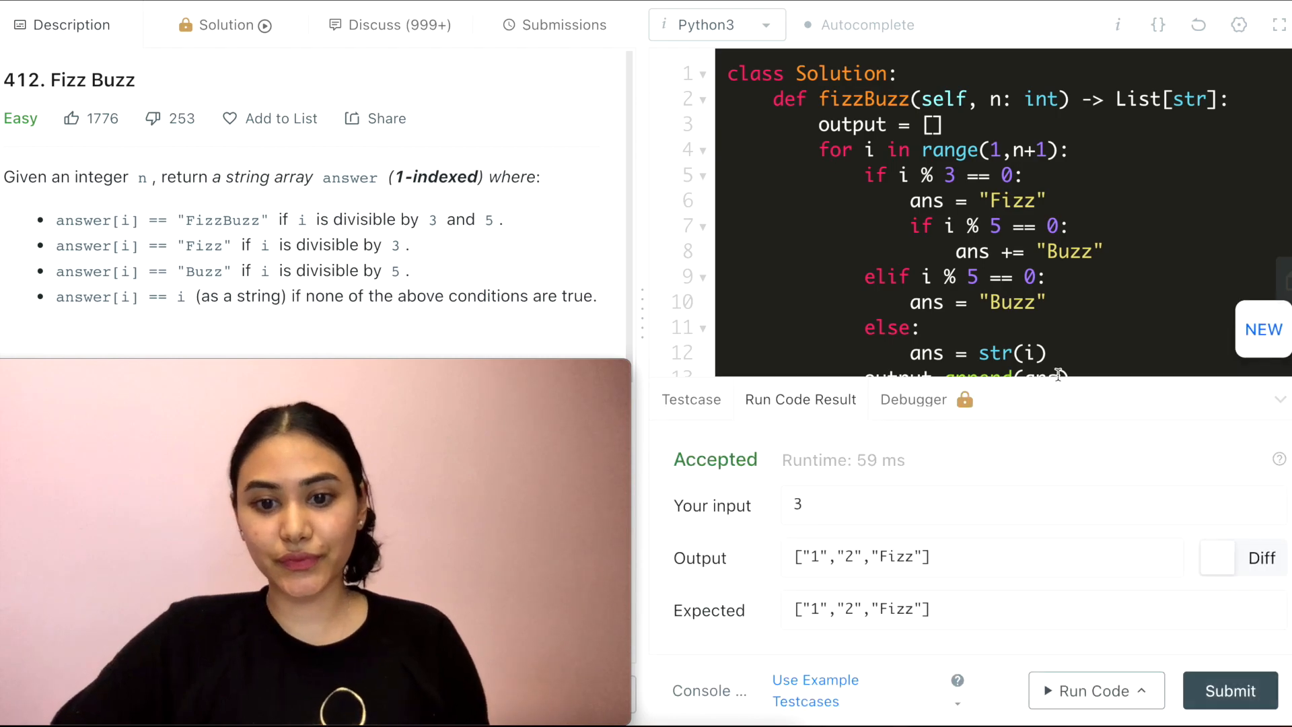
click(1227, 690)
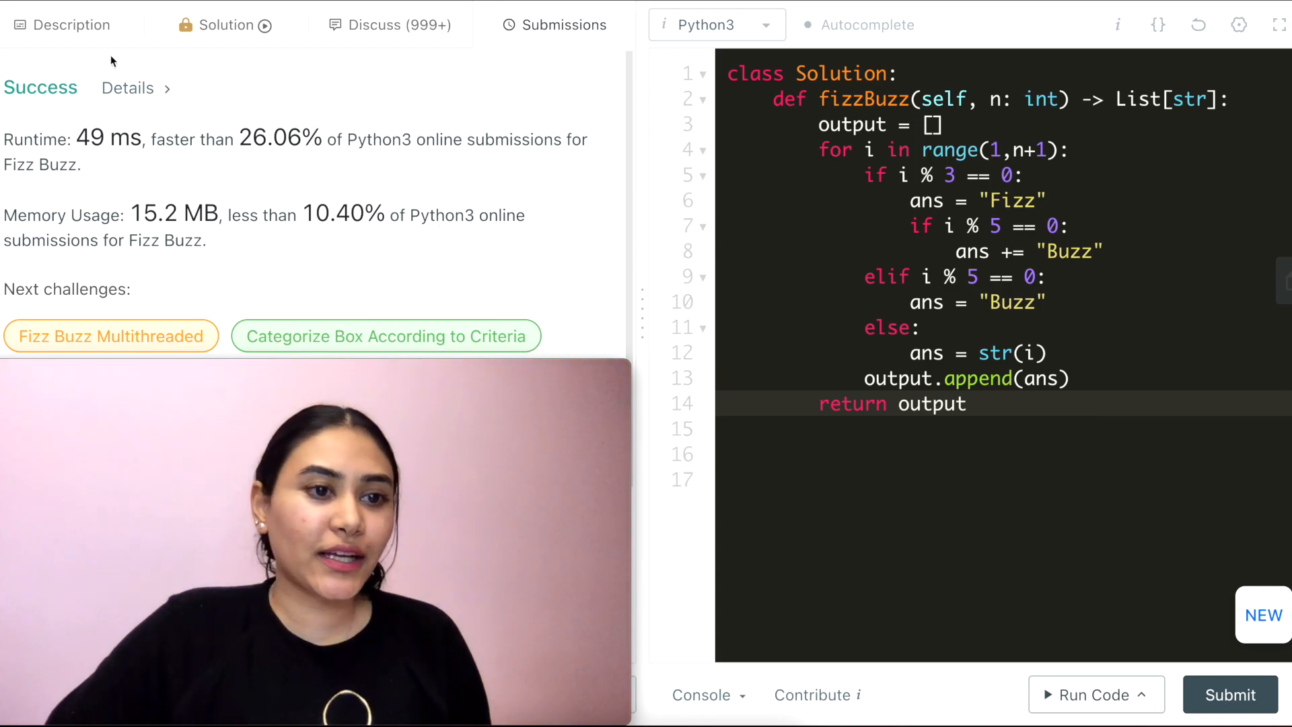
Step: Return to the Fizz Buzz Description tab and scroll the problem statement
click(59, 25)
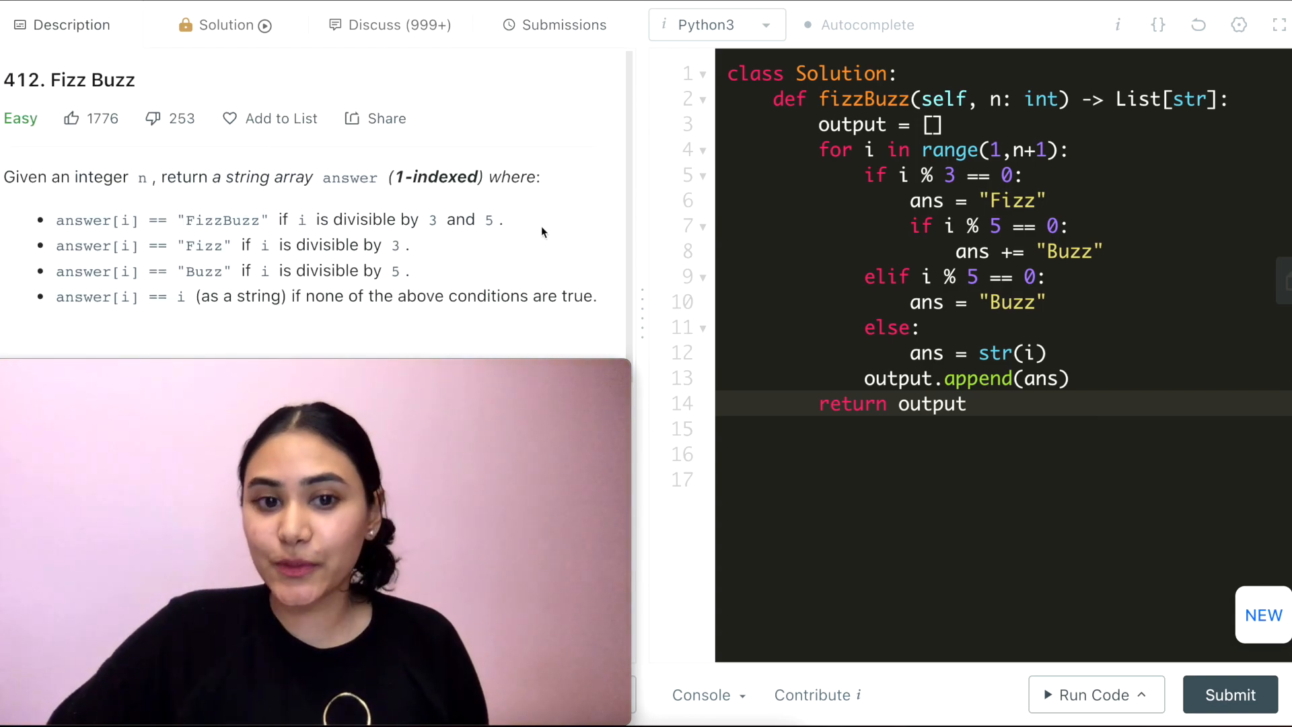
scroll(down, 3)
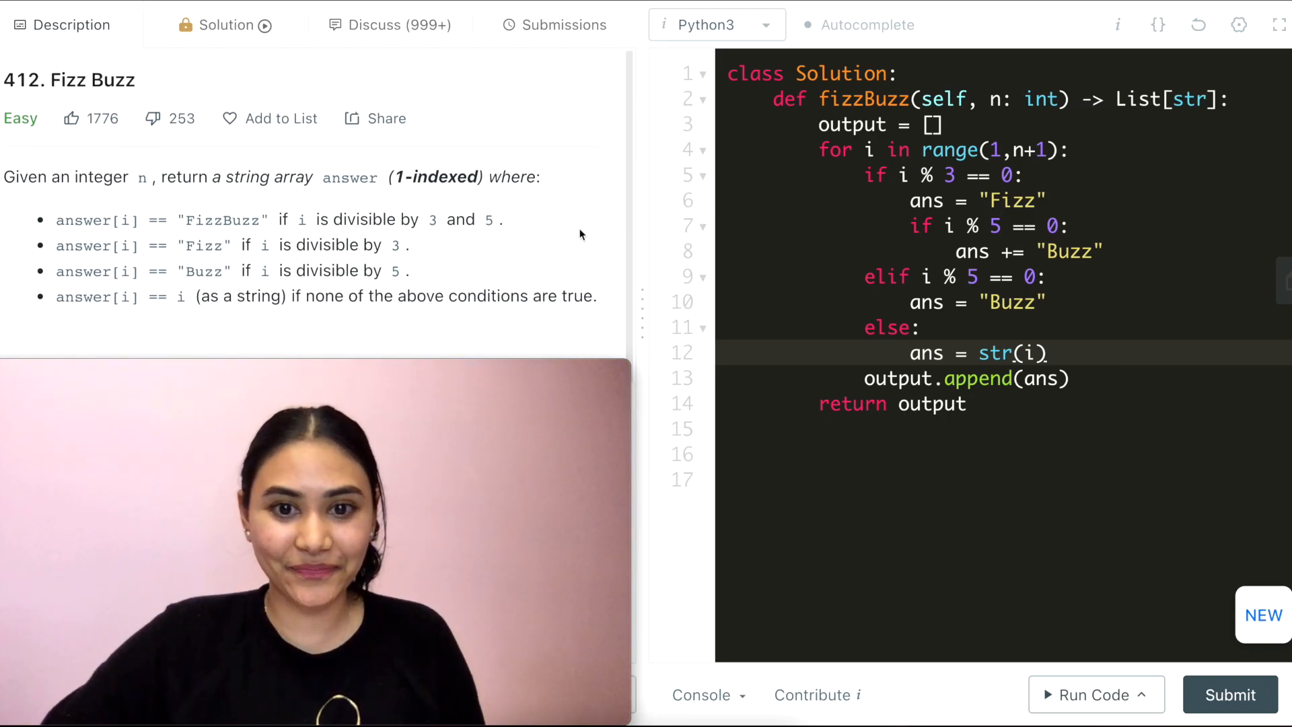
Step: Add print(output) before the return and open the custom test case input
scroll(down, 3)
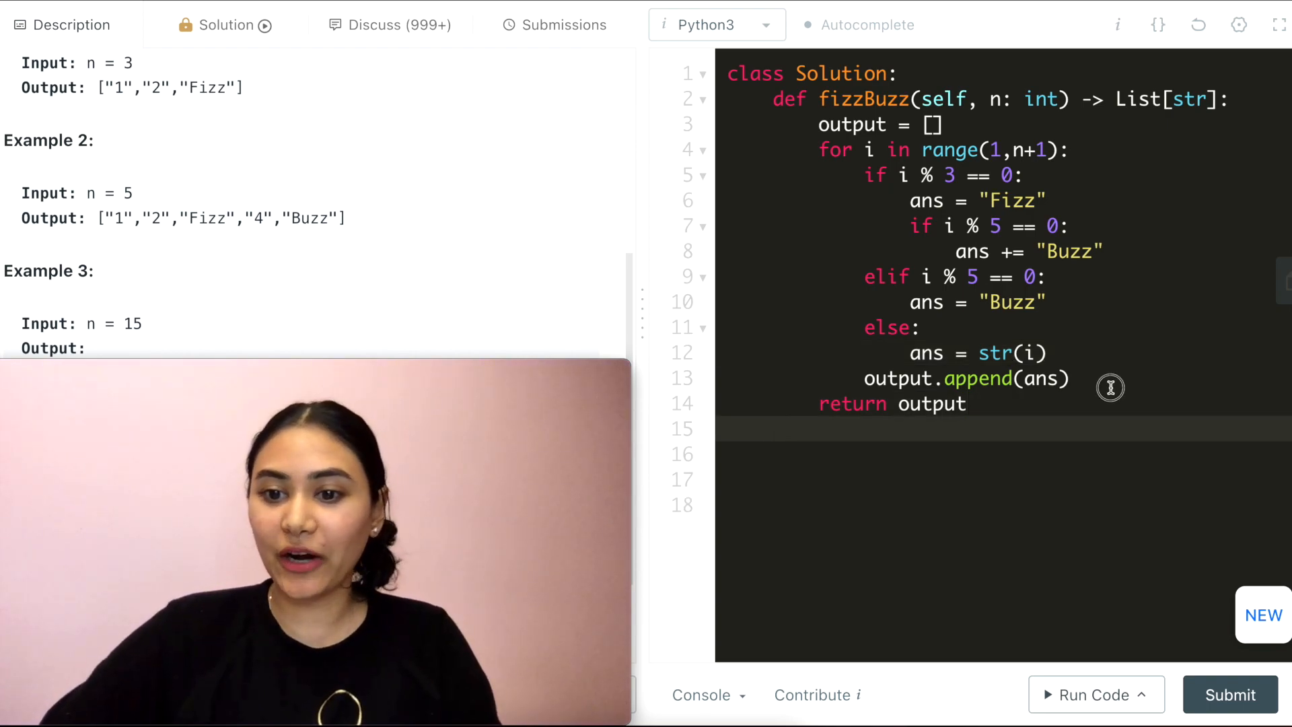
text(print(output)
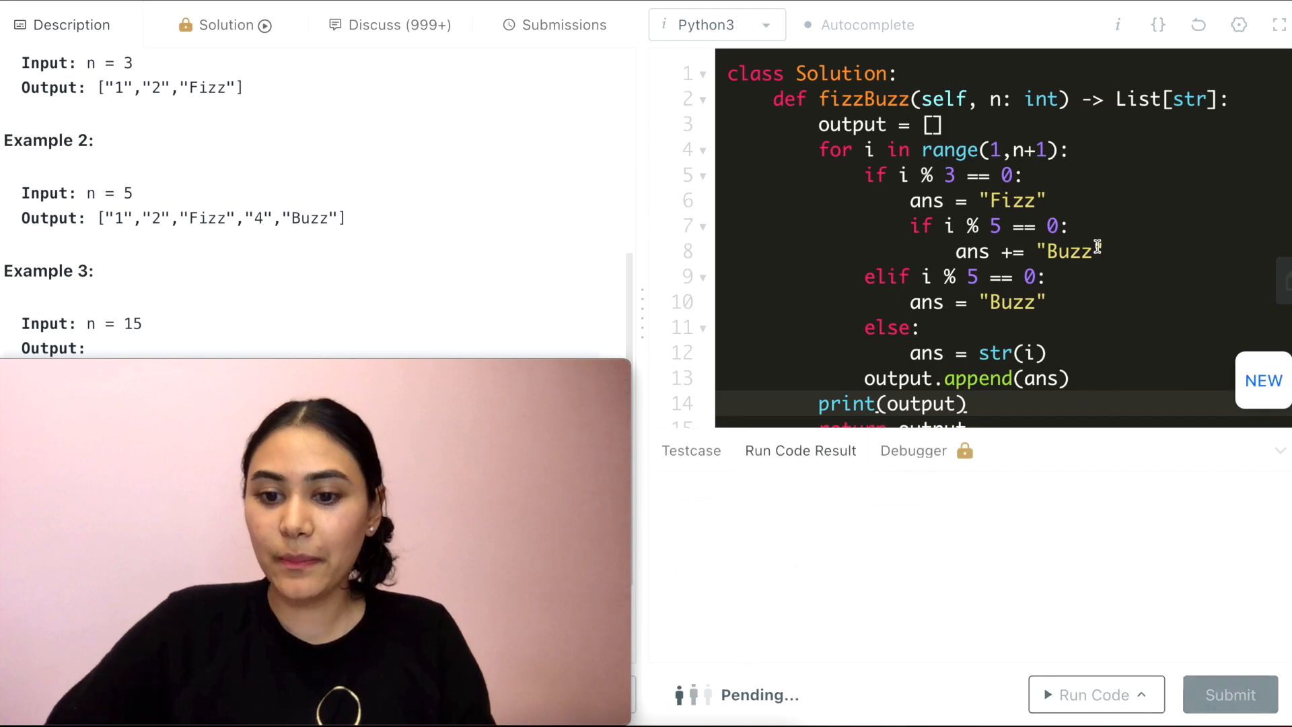
scroll(down, 3)
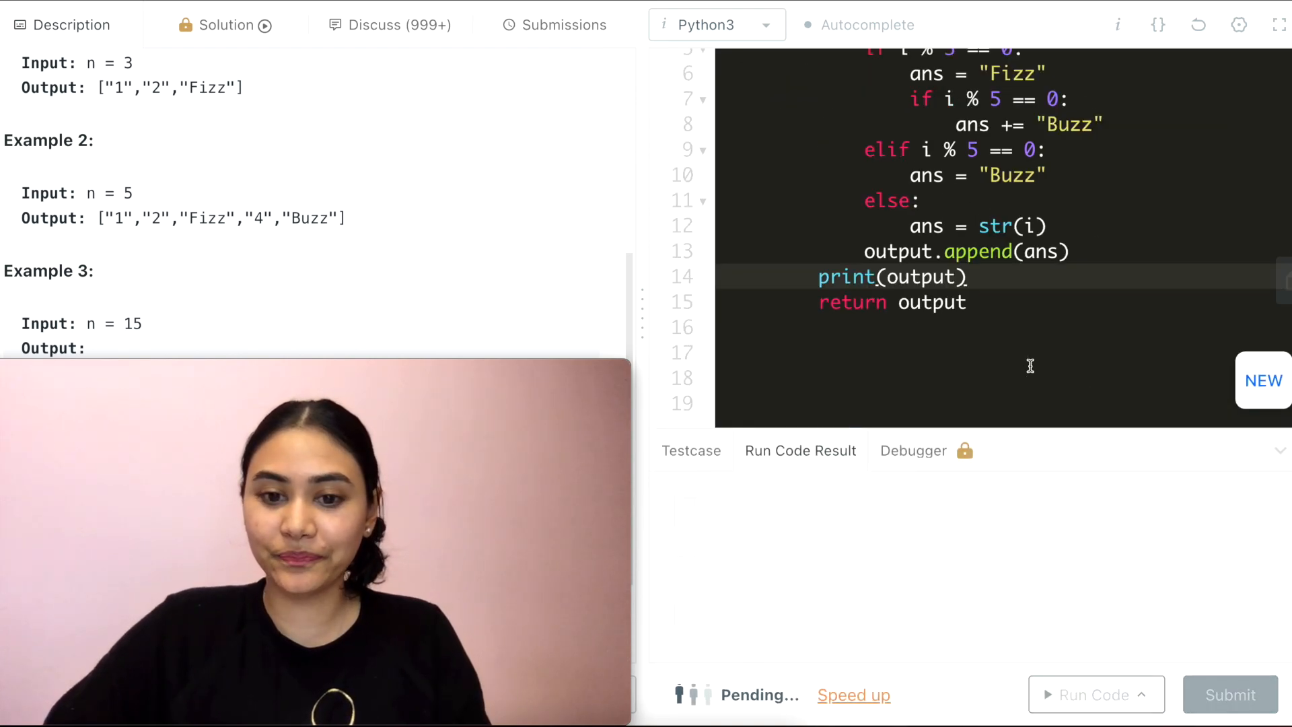
click(1089, 694)
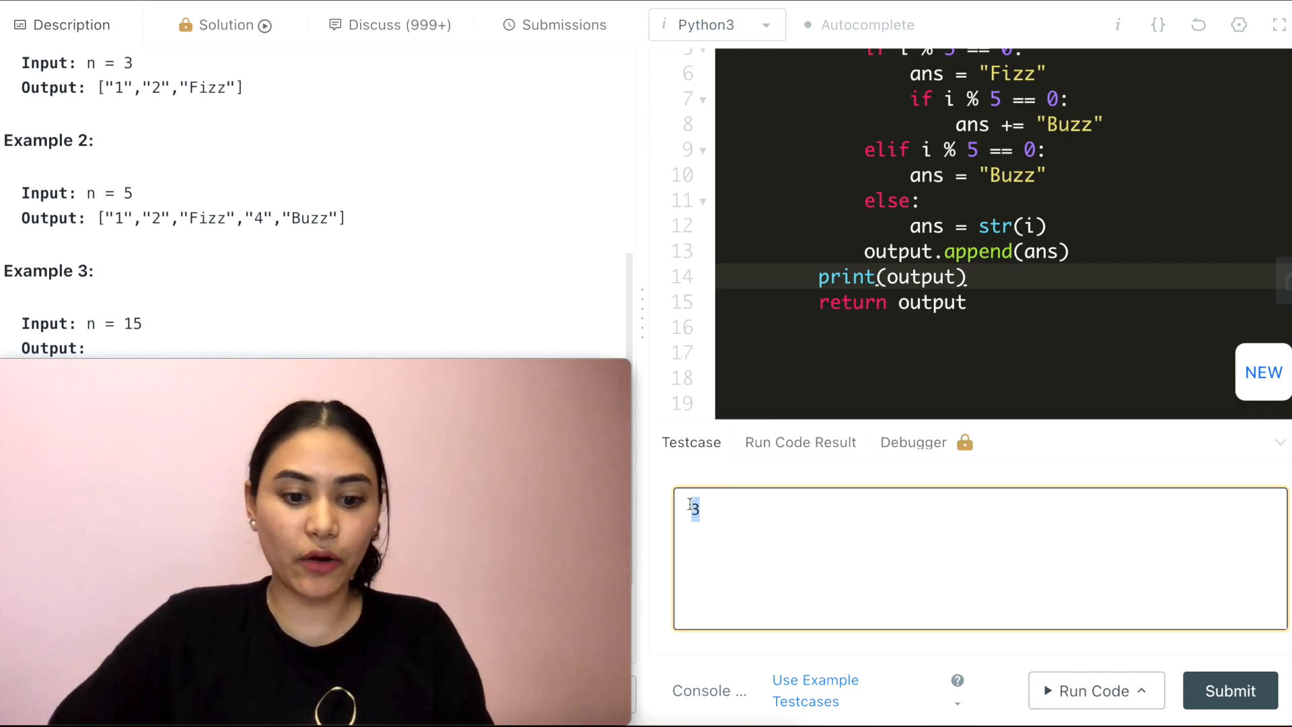
Step: Run the solution with test input 30 and select the printed result list
text(30)
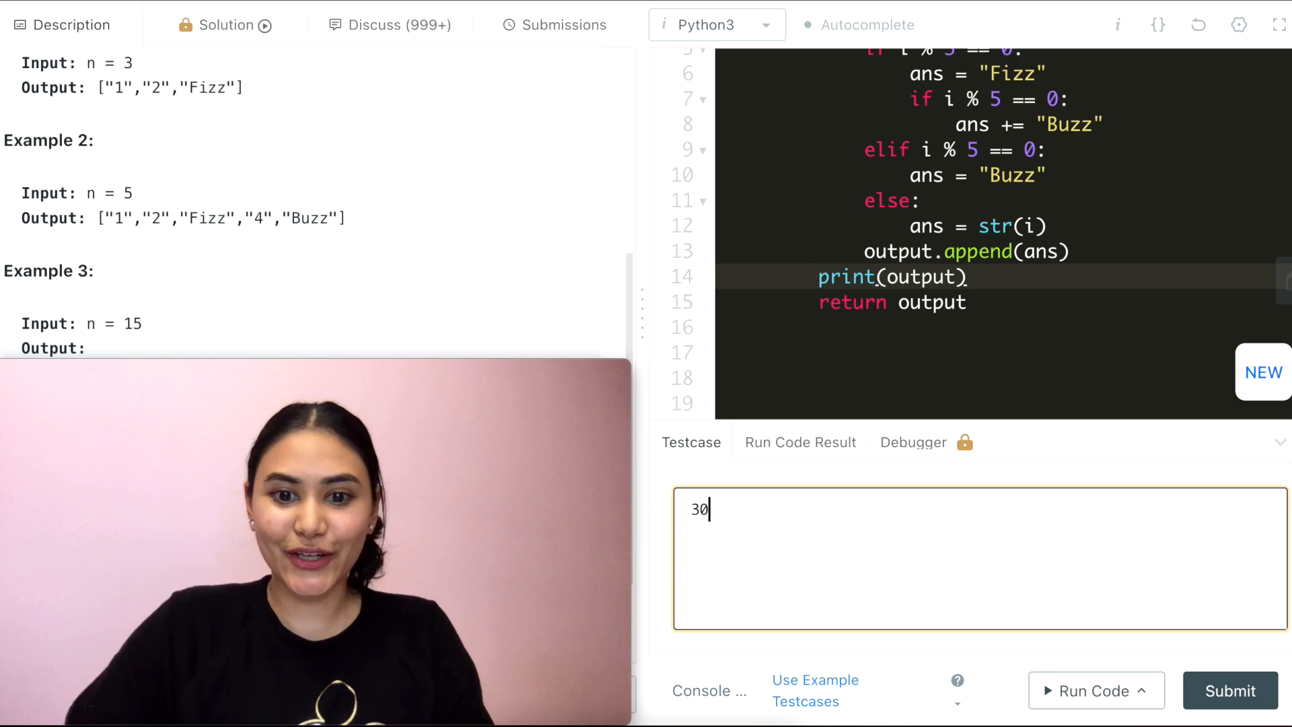
click(1086, 709)
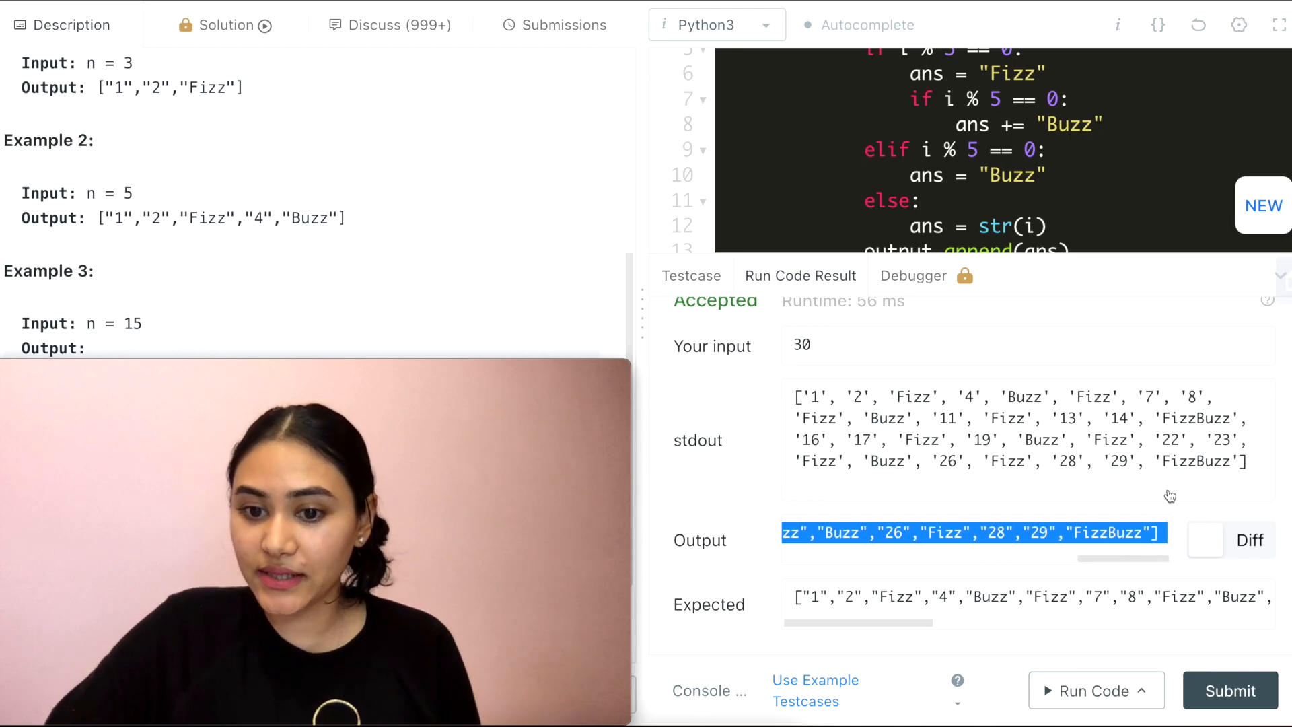
drag(793, 396, 1247, 462)
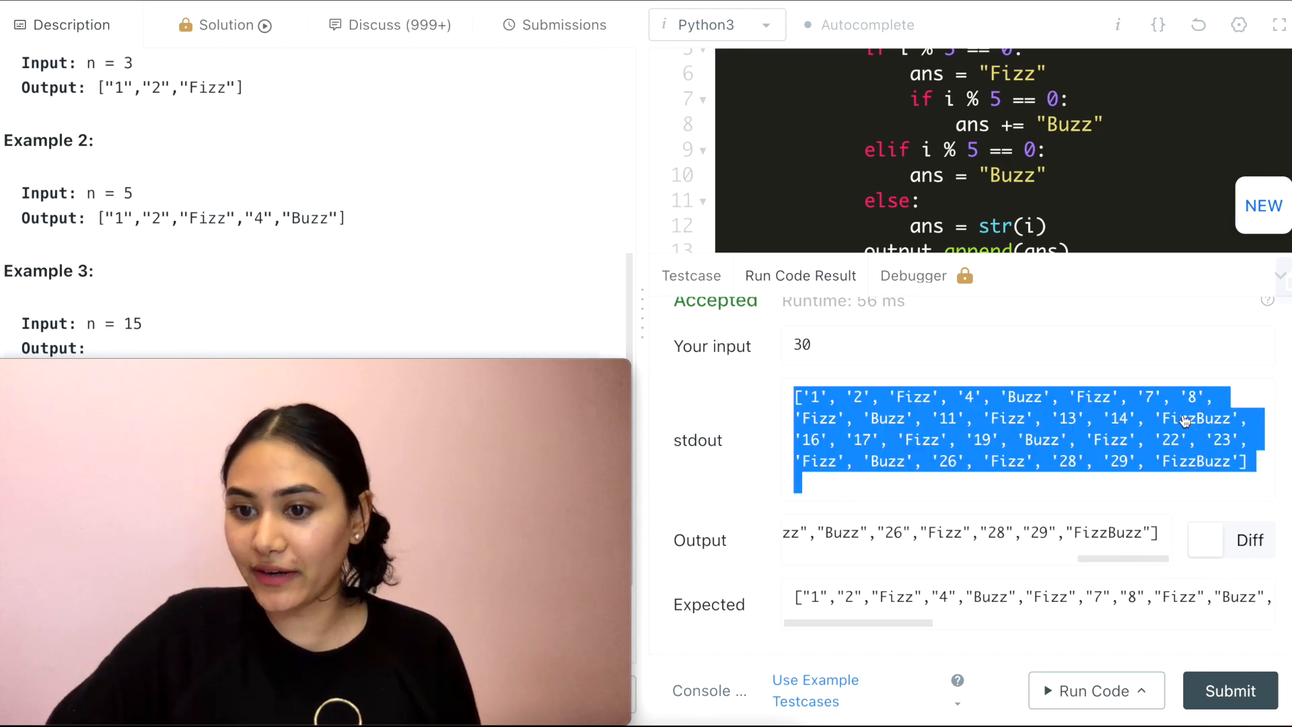